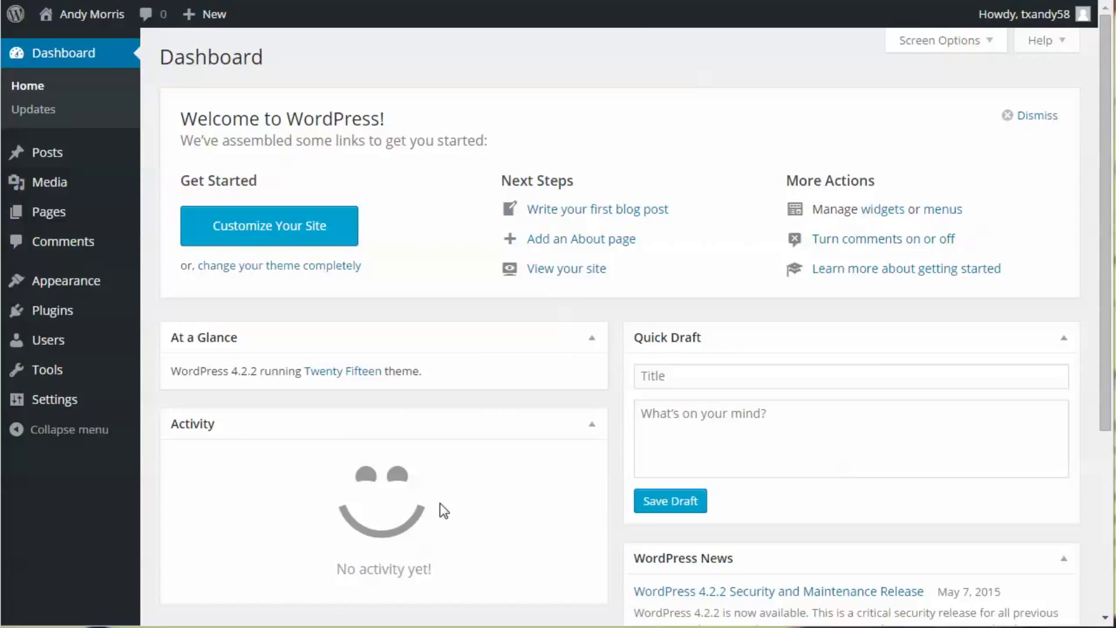
mouse_move(211, 80)
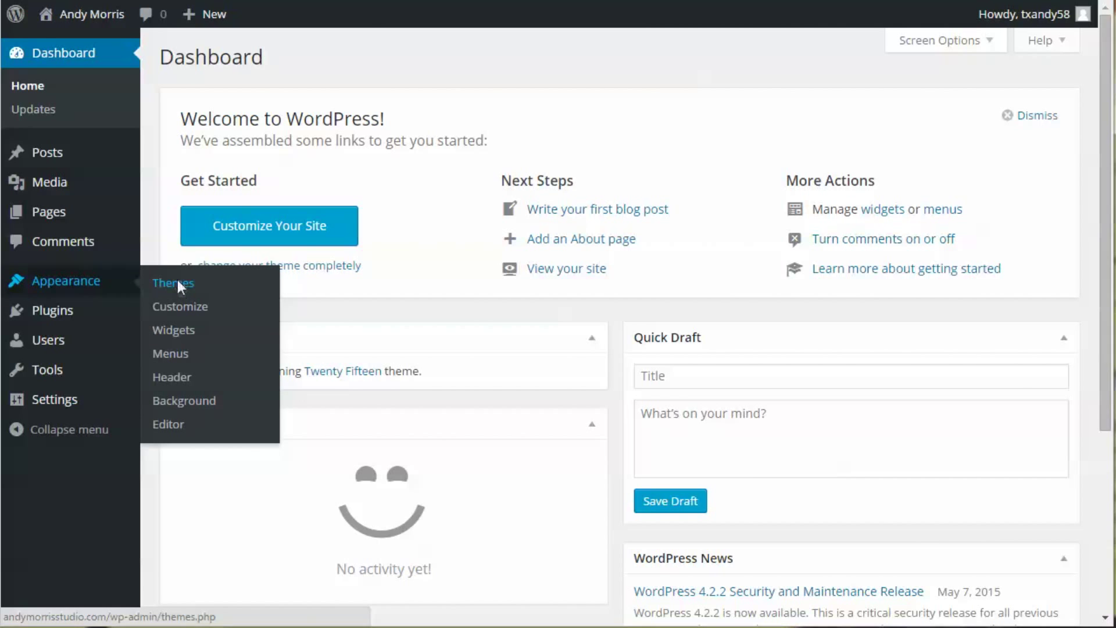
Search the Add Themes catalogue for 'minimal' from Appearance > Themes.
left_click(173, 282)
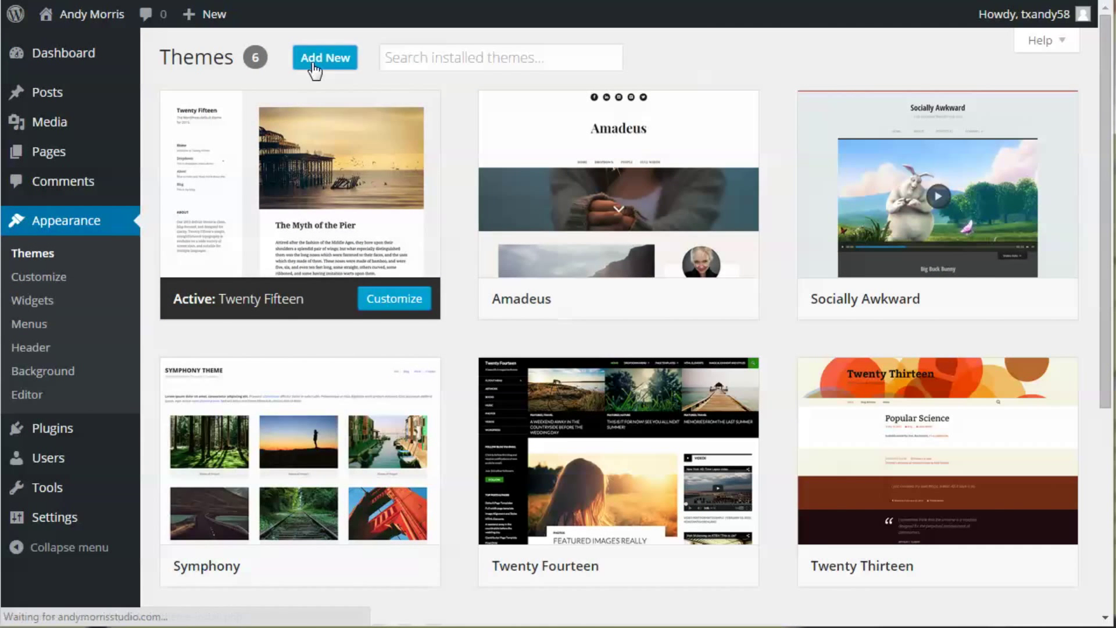
left_click(324, 57)
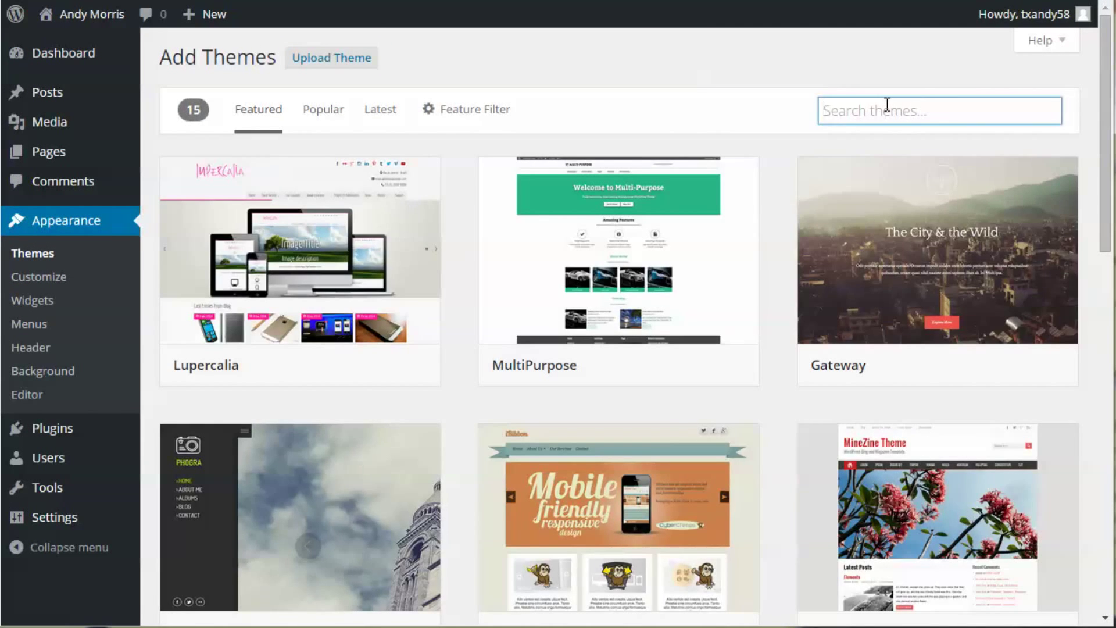
type("mini")
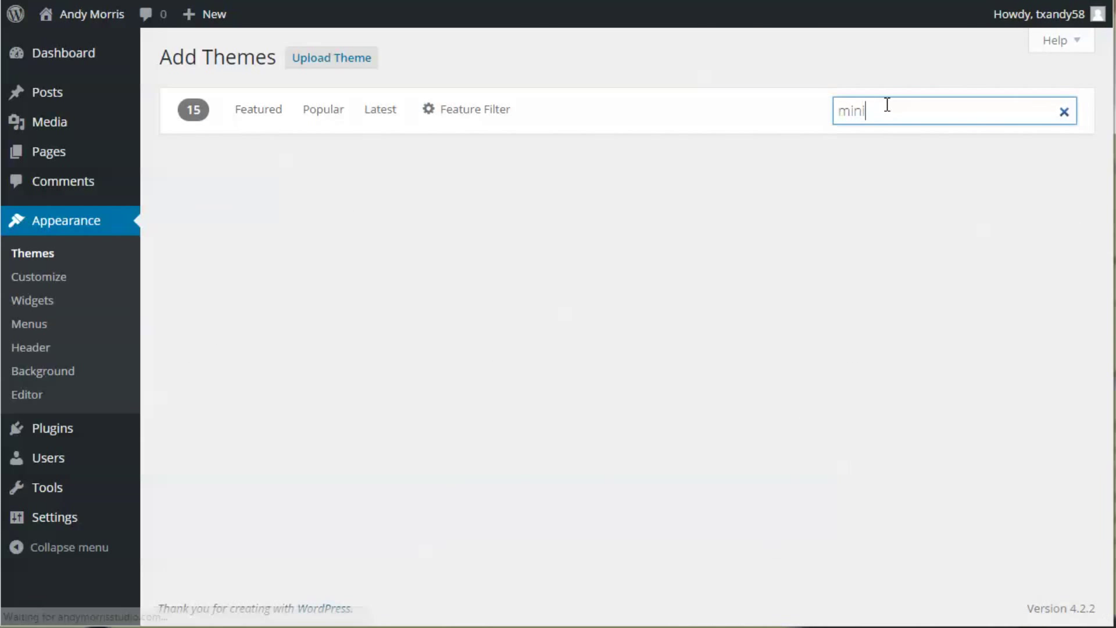
type("mal")
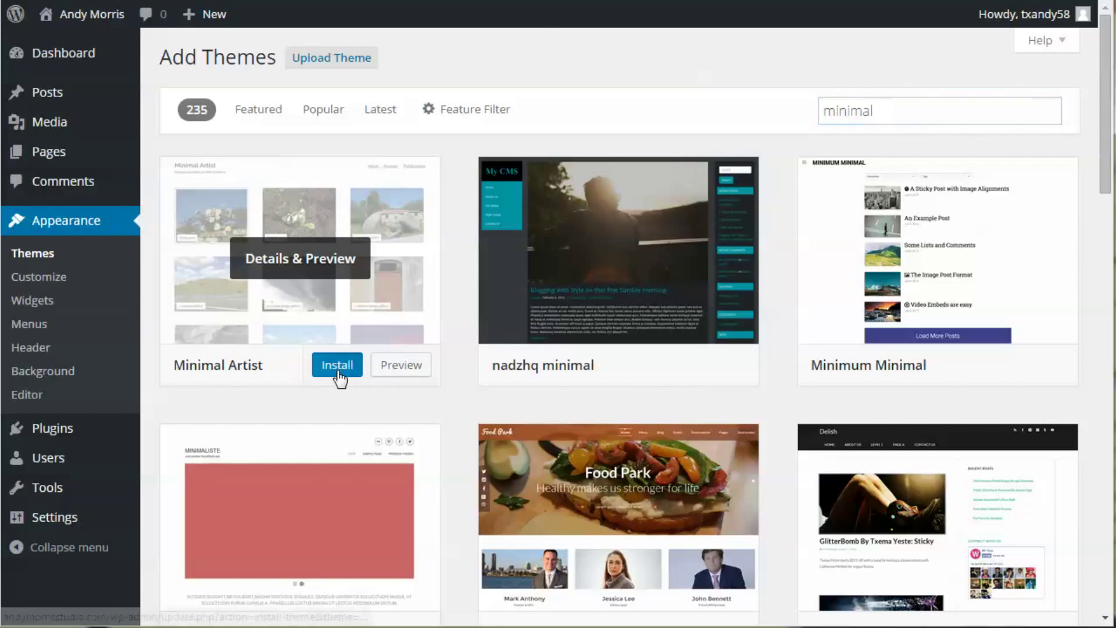
Install the Minimal Artist theme and activate it as the site theme.
left_click(337, 364)
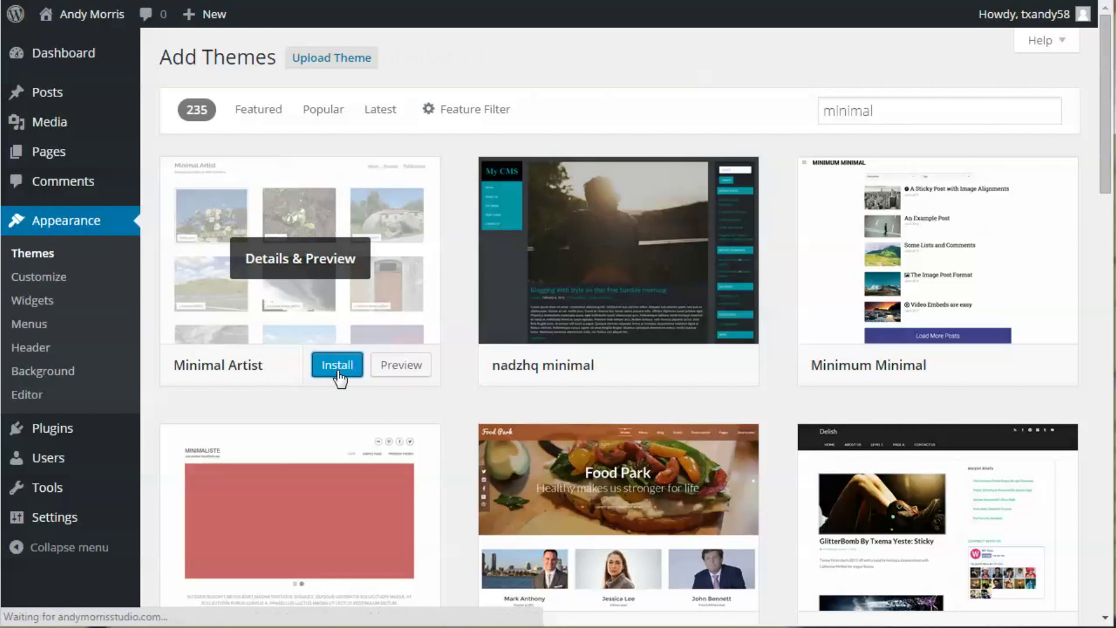
left_click(336, 364)
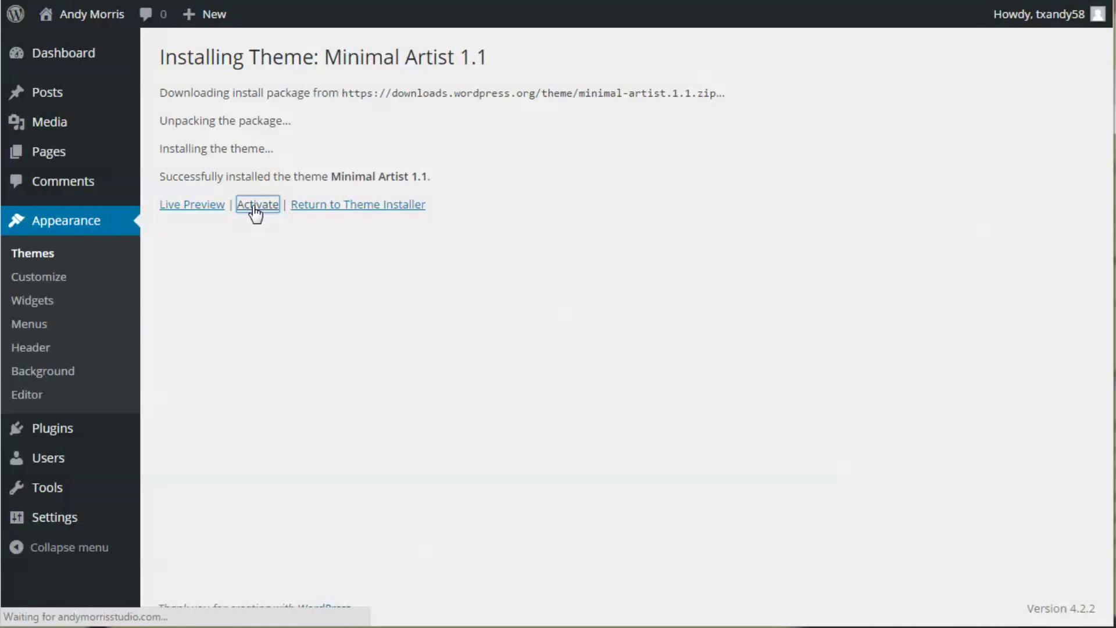
left_click(257, 205)
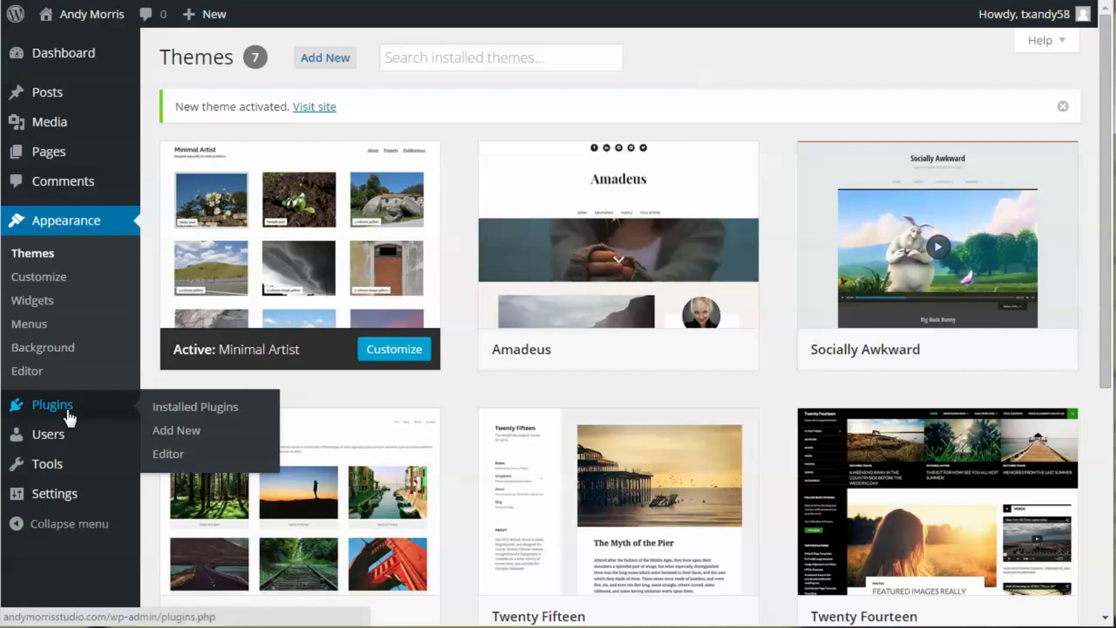
Install Jetpack by WordPress.com from the featured plugins and activate it.
left_click(175, 430)
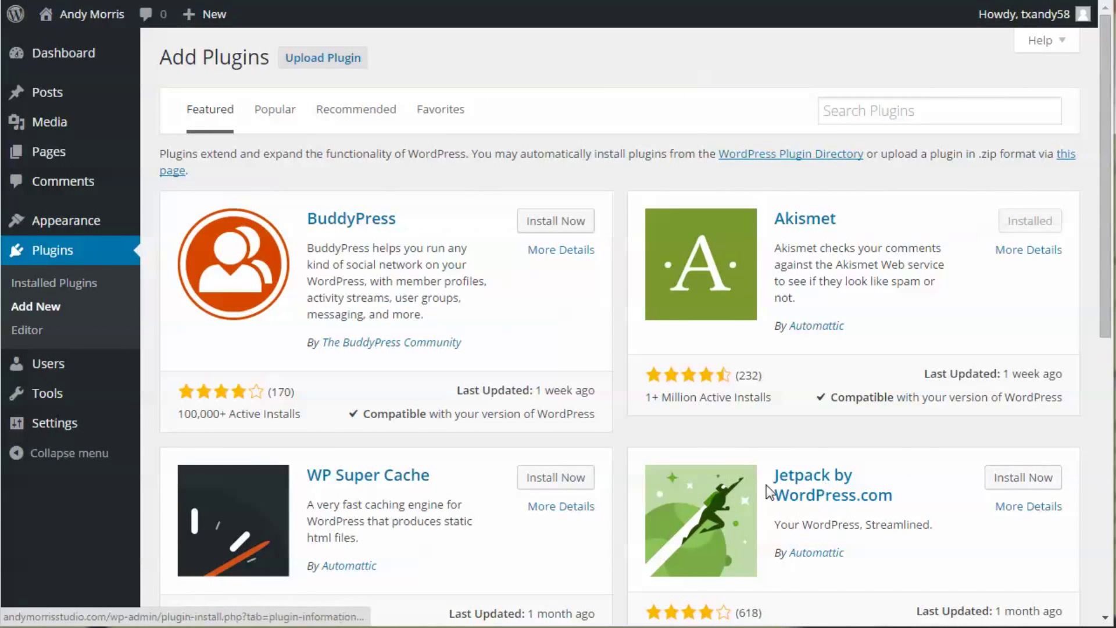
left_click(1024, 477)
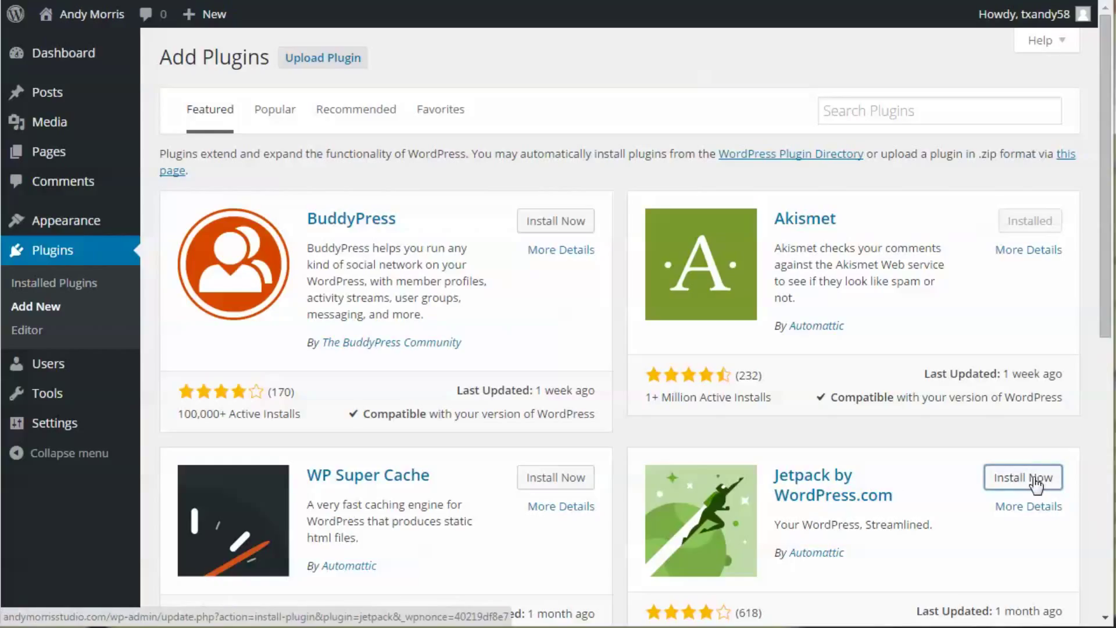
left_click(1023, 478)
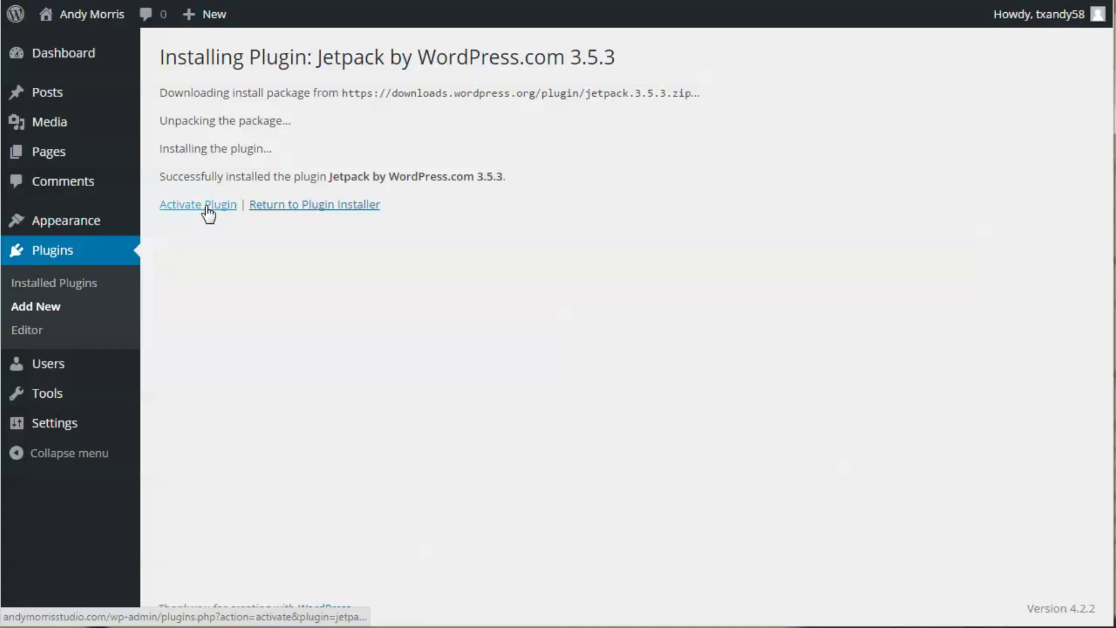
left_click(198, 205)
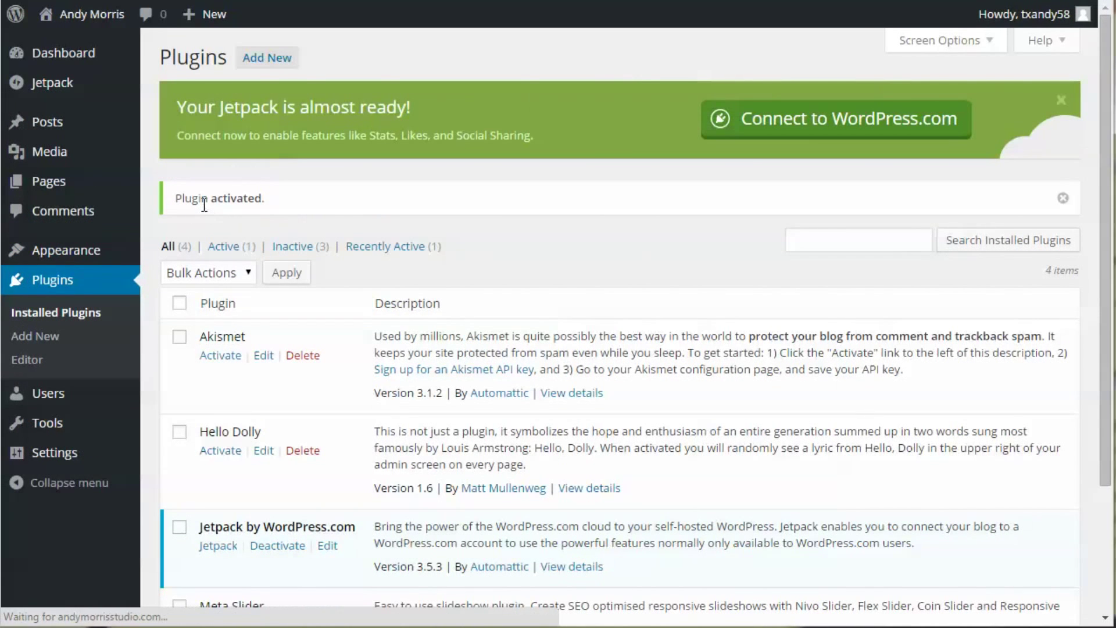
mouse_move(822, 163)
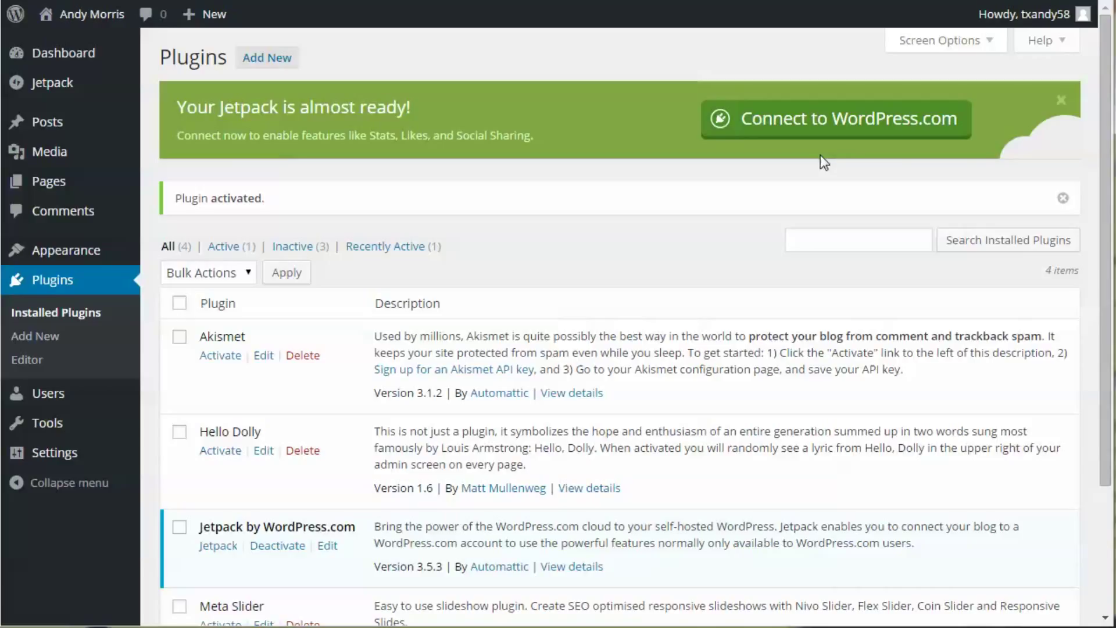
mouse_move(816, 171)
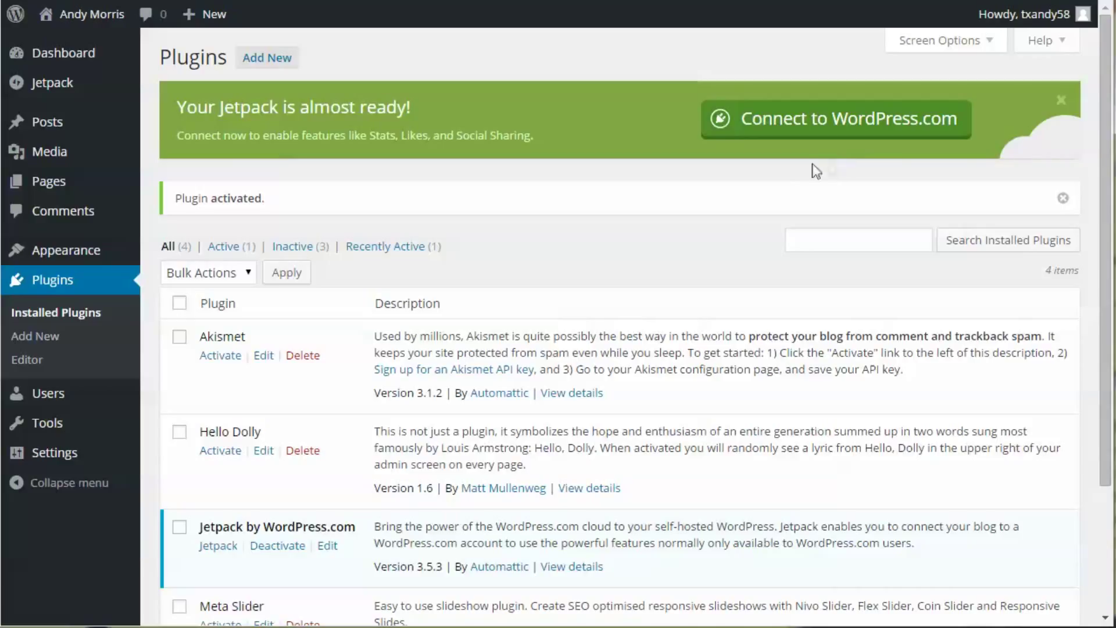
mouse_move(767, 180)
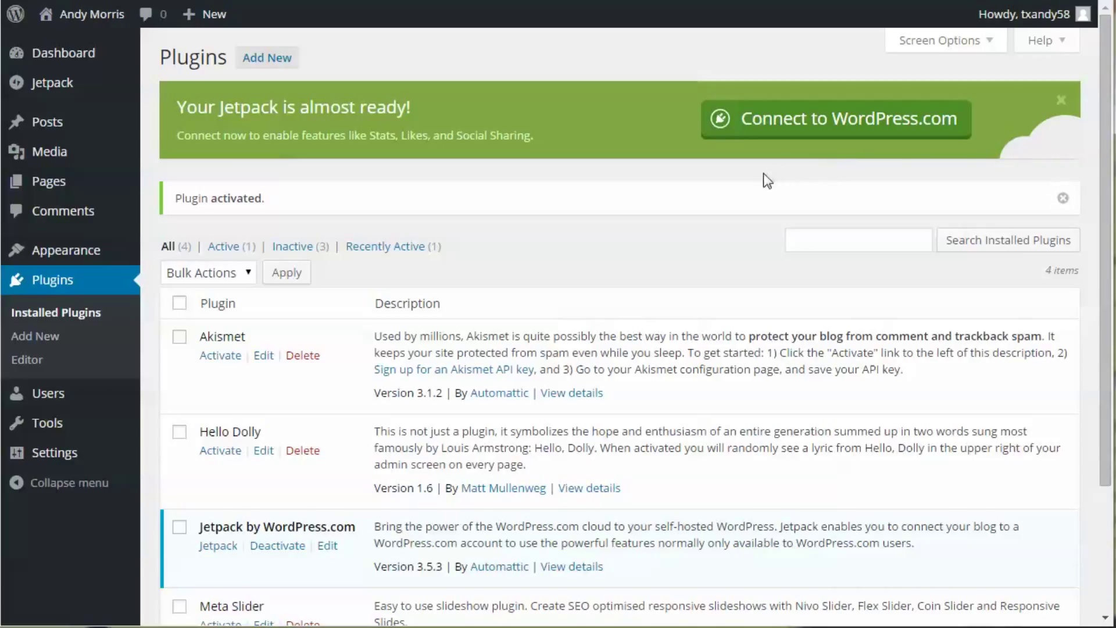
mouse_move(820, 125)
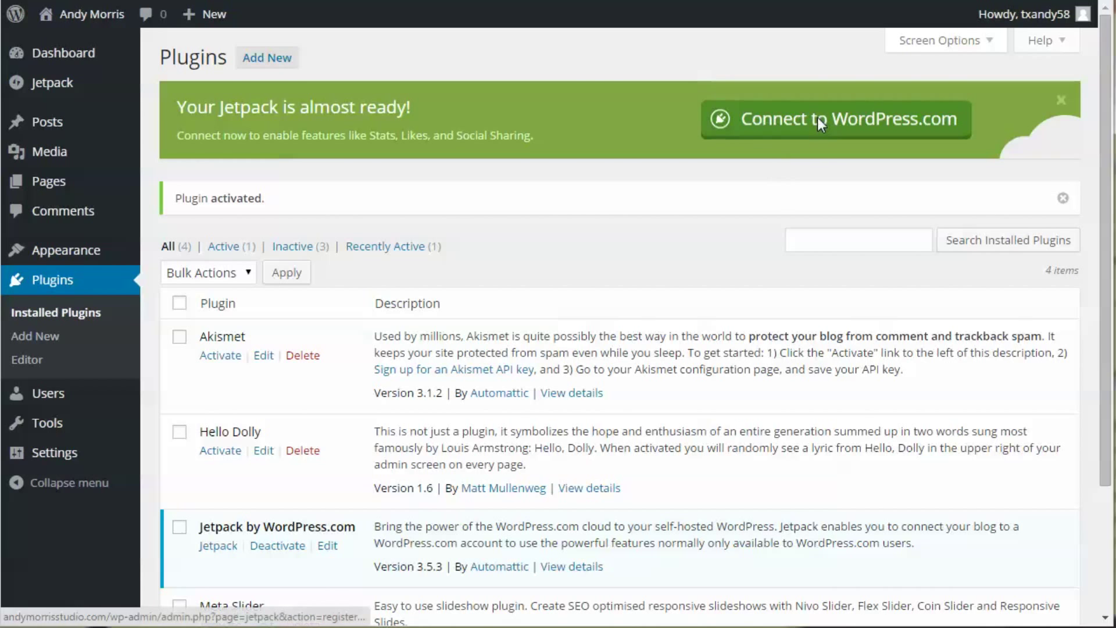
Connect Jetpack to WordPress.com and authorize the connection so Jetpack is active.
left_click(835, 119)
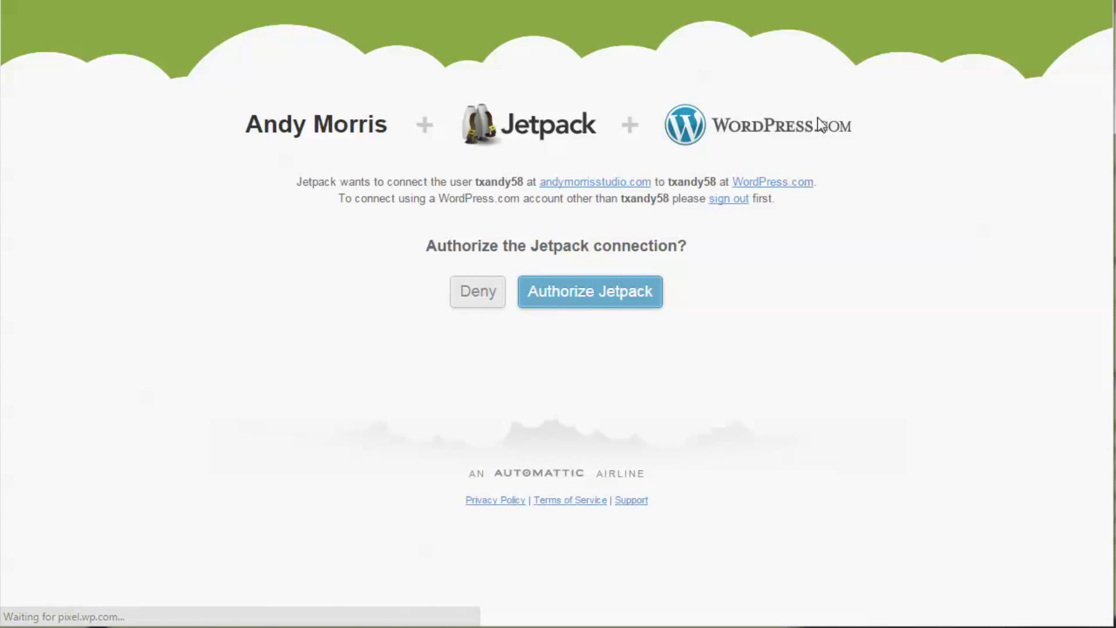
left_click(588, 291)
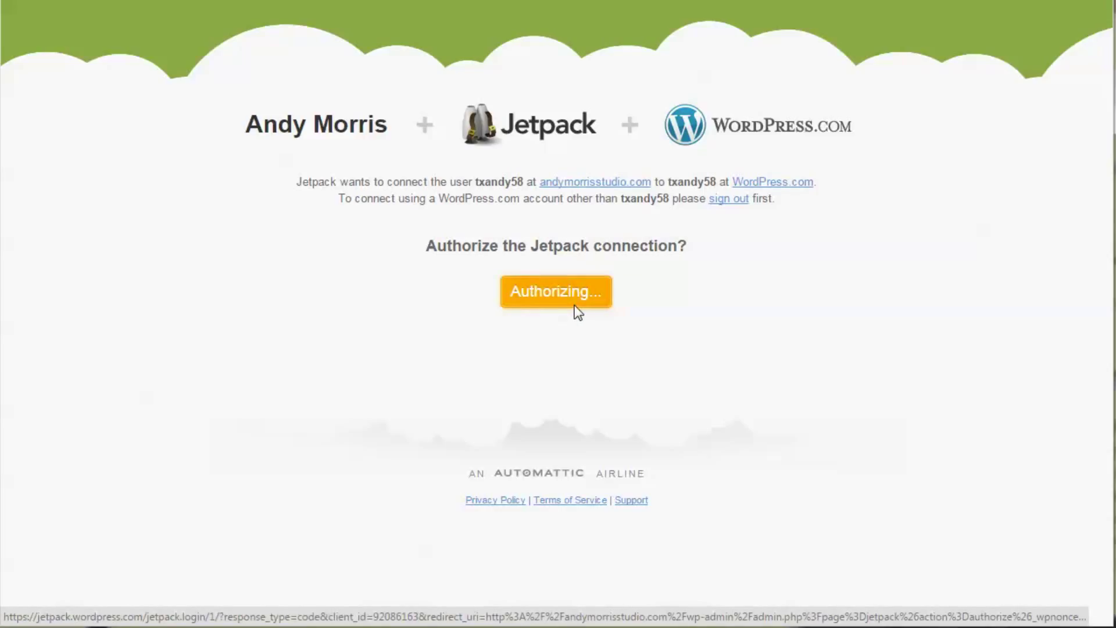
left_click(556, 291)
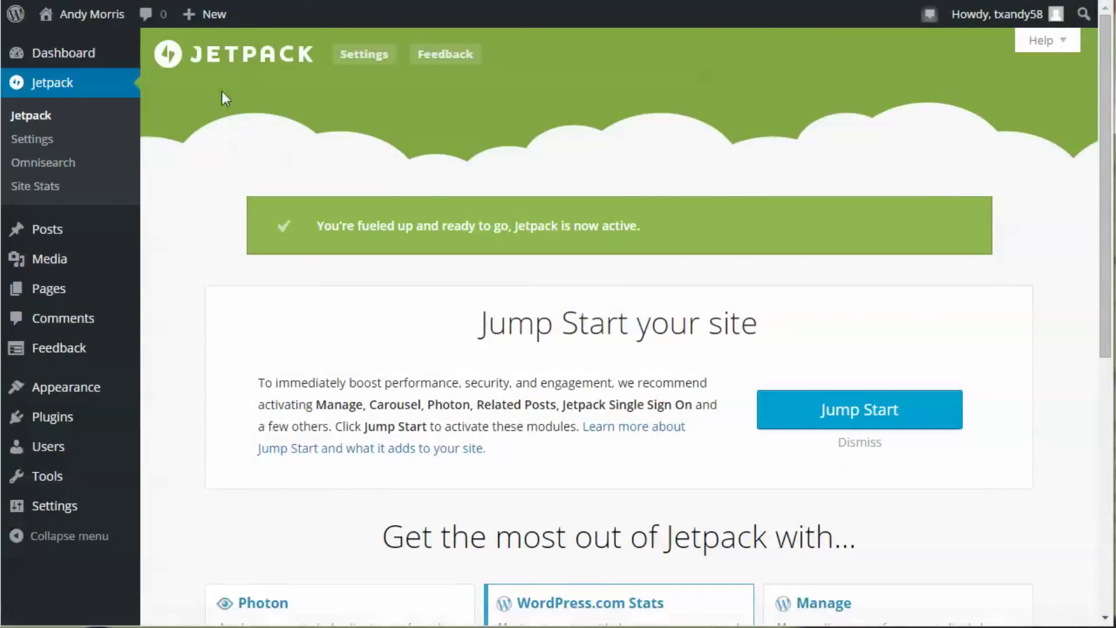
Activate the Carousel module from the Jetpack modules settings list.
left_click(364, 55)
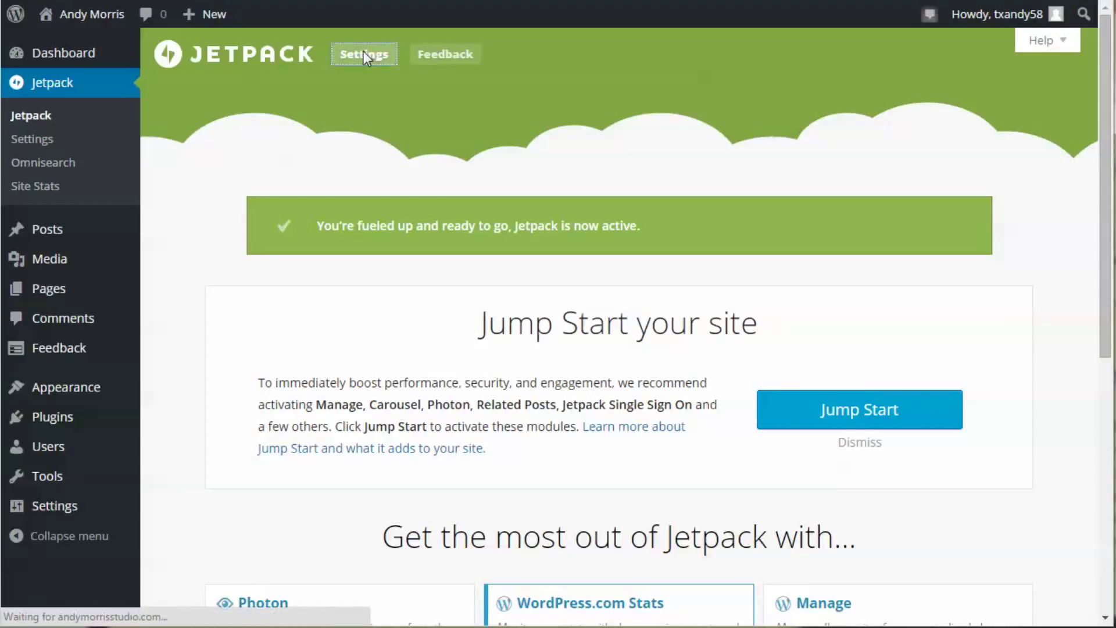
left_click(364, 54)
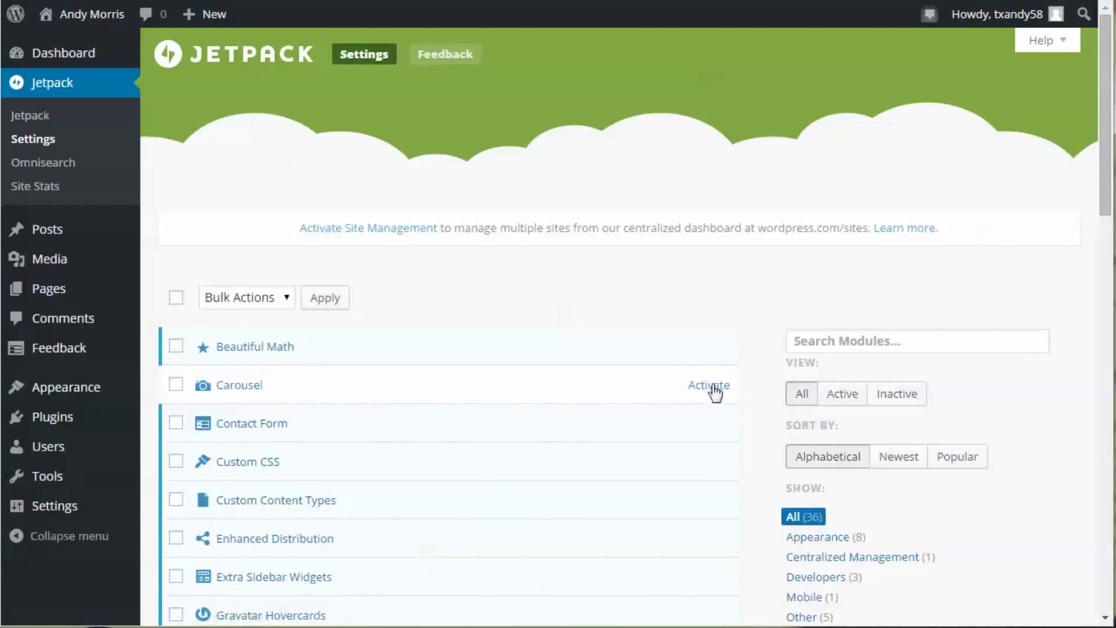
left_click(708, 385)
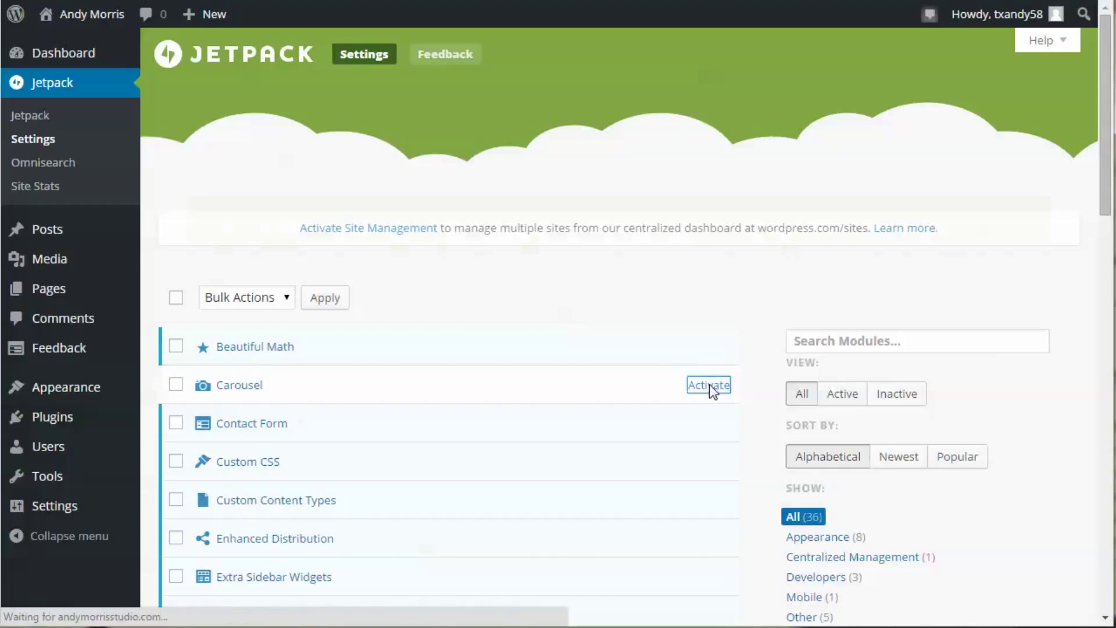
left_click(709, 385)
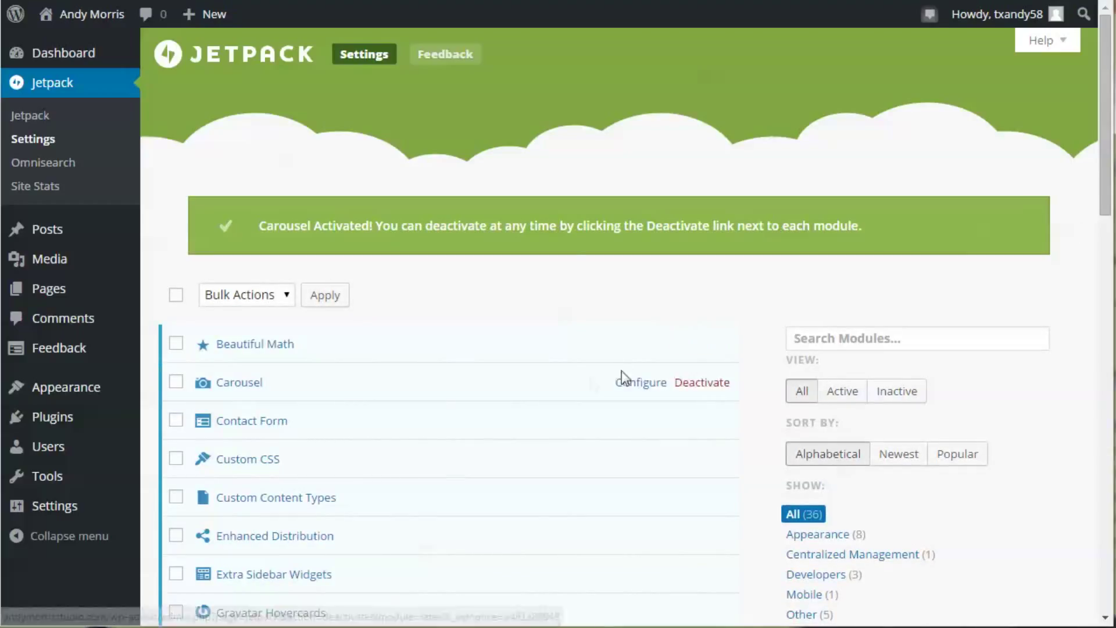
mouse_move(48, 229)
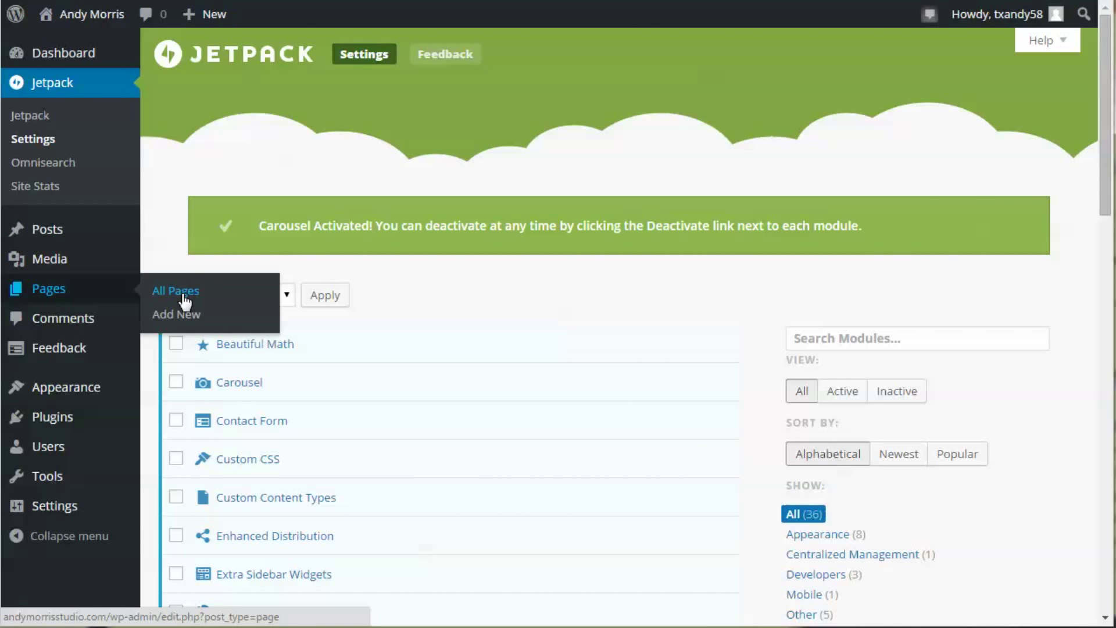
Create a new page and title it 'Portfolio'.
left_click(176, 313)
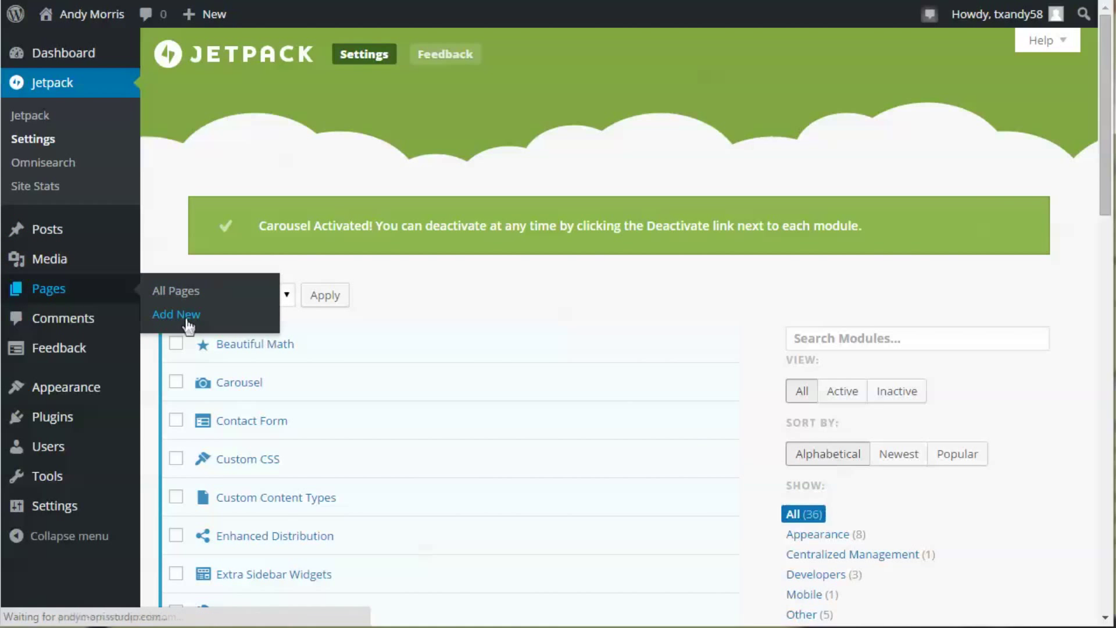
left_click(175, 314)
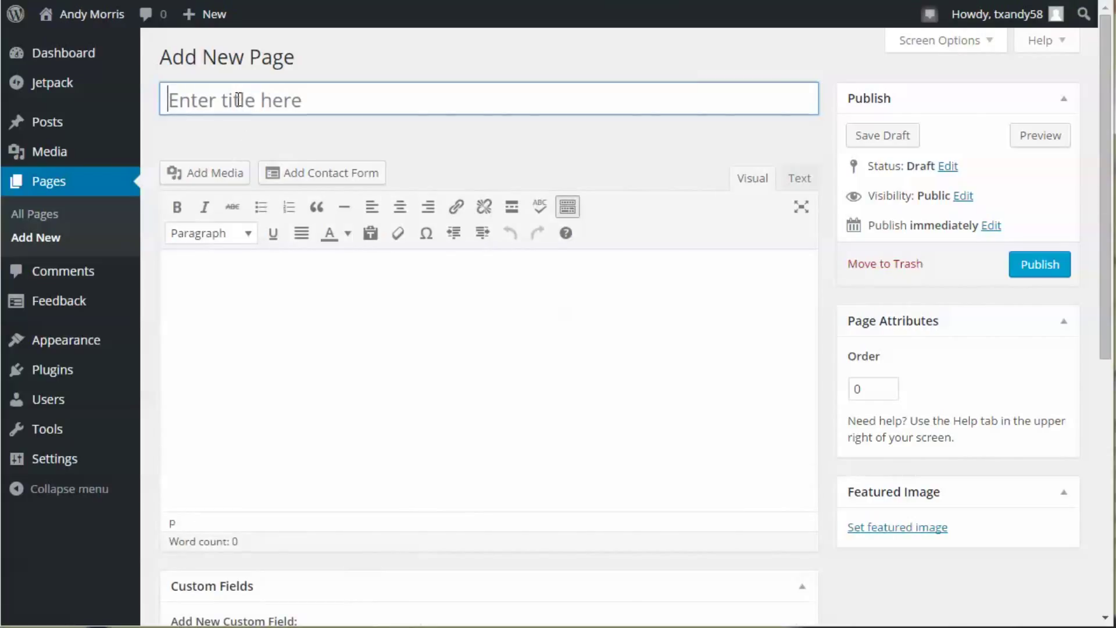
type("Port")
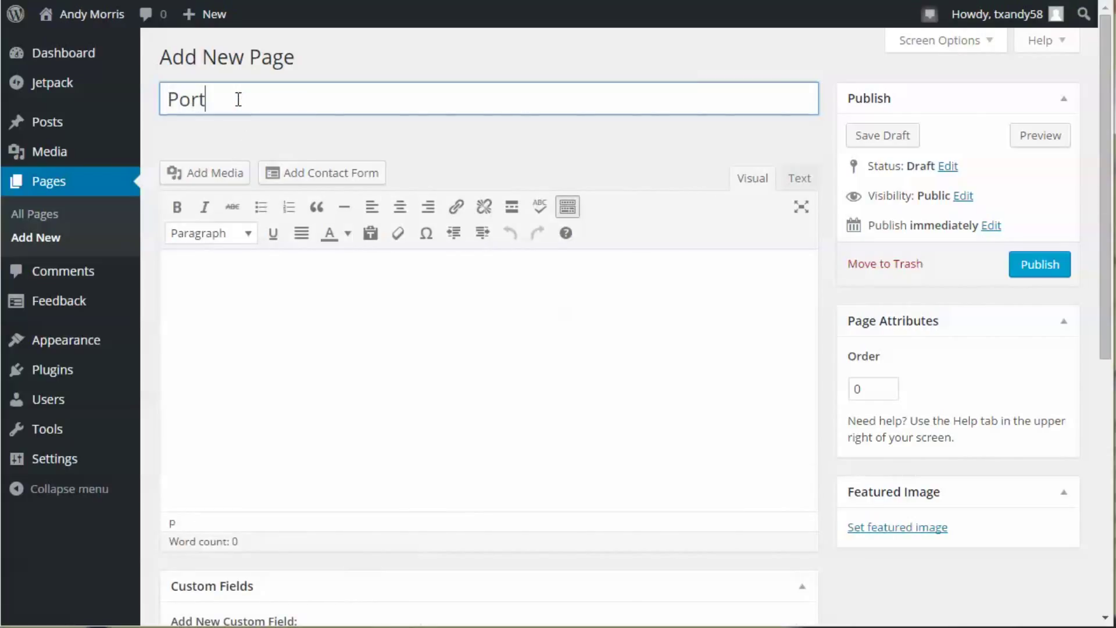
type("folio")
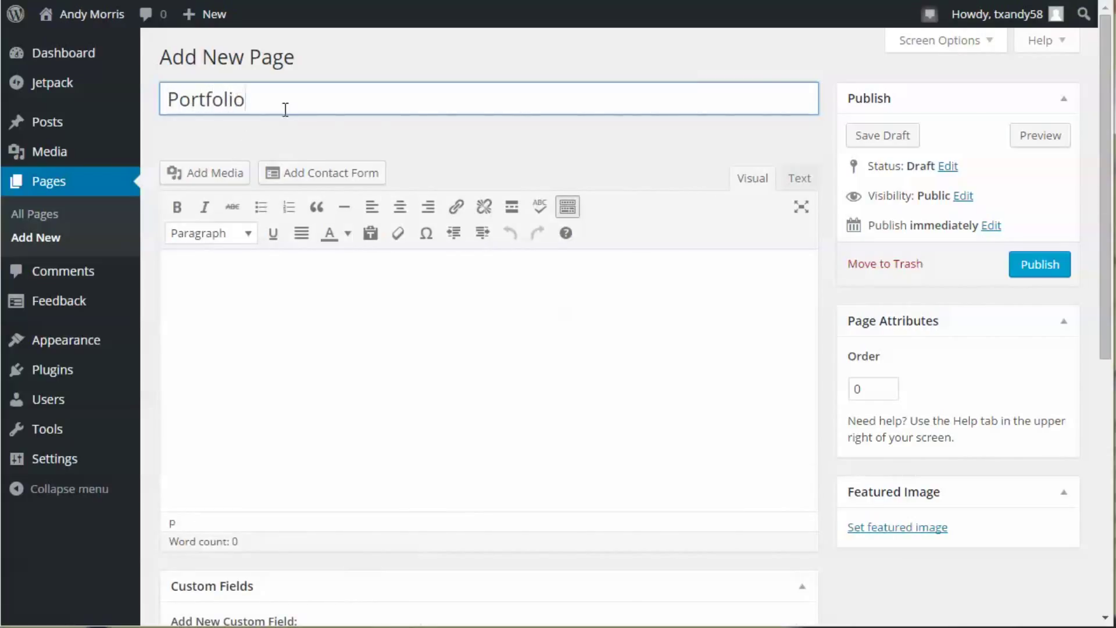
Select seven painting thumbnails in Create Gallery, including Winfrey Point, and create the gallery.
left_click(204, 172)
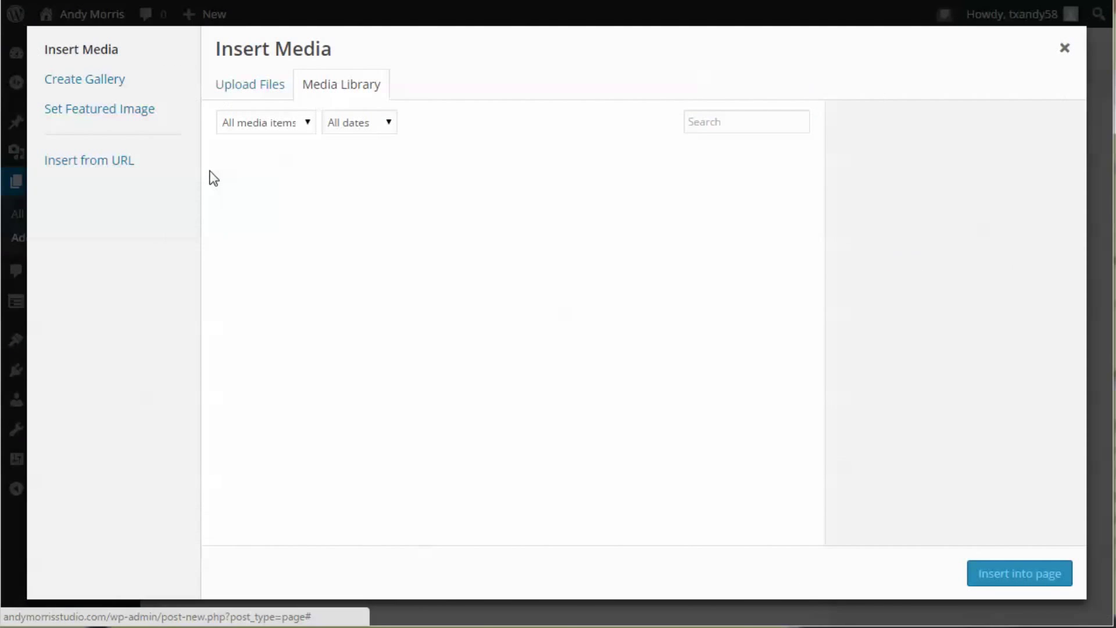
left_click(84, 79)
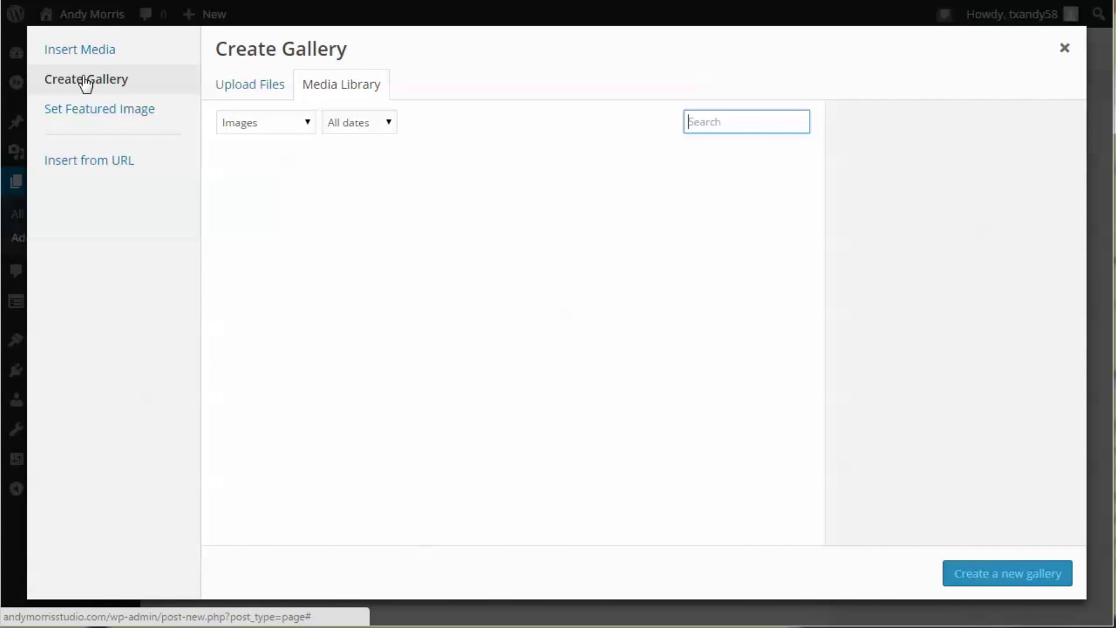
left_click(512, 207)
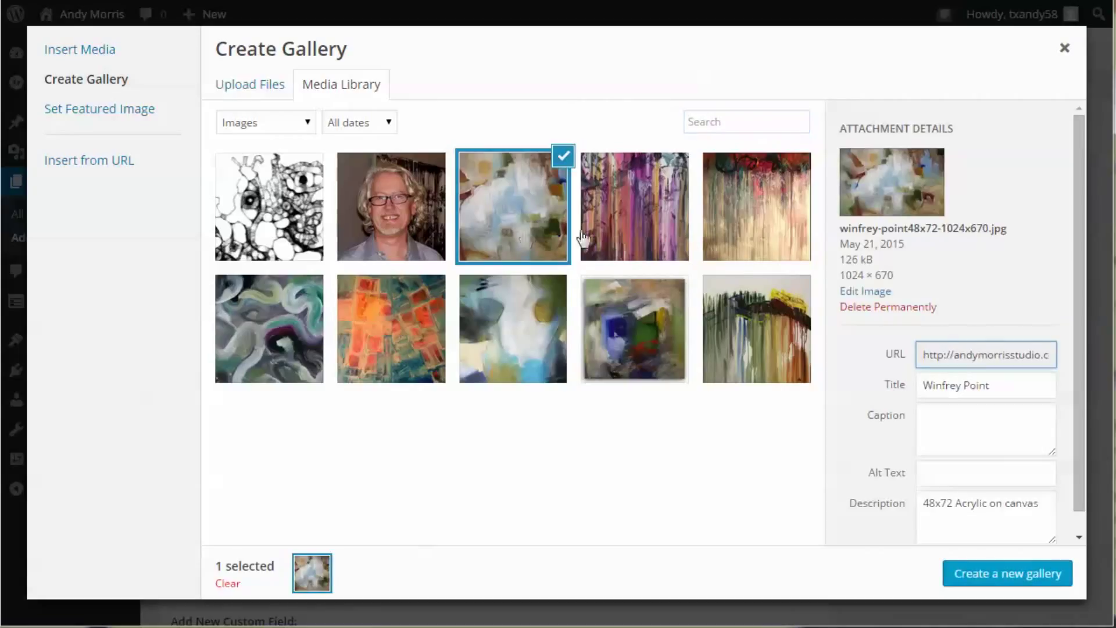
mouse_move(632, 240)
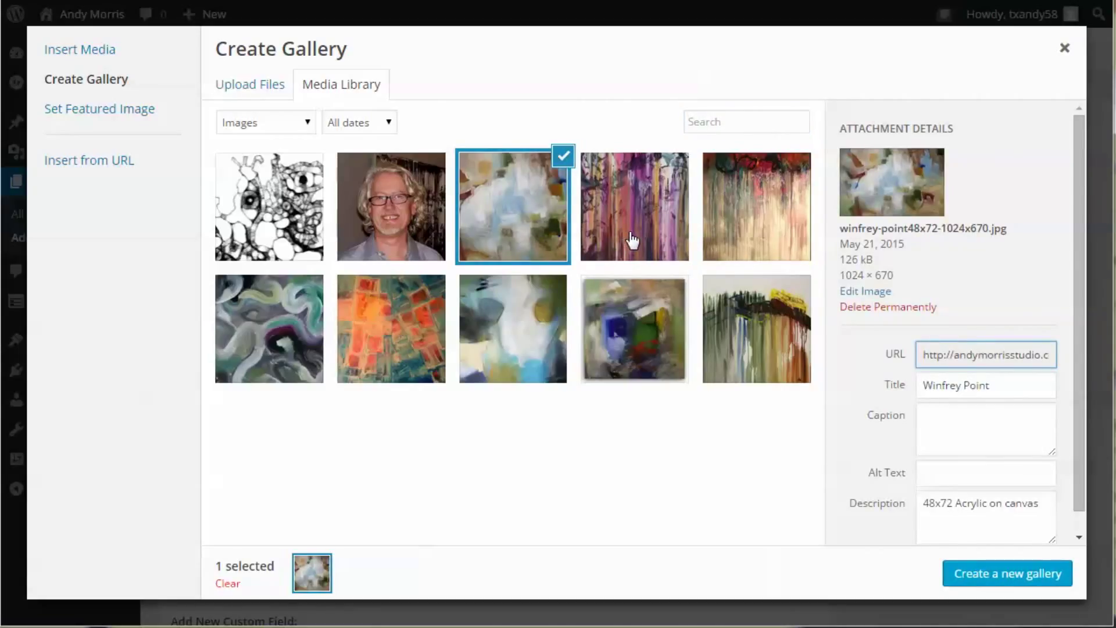
left_click(634, 207)
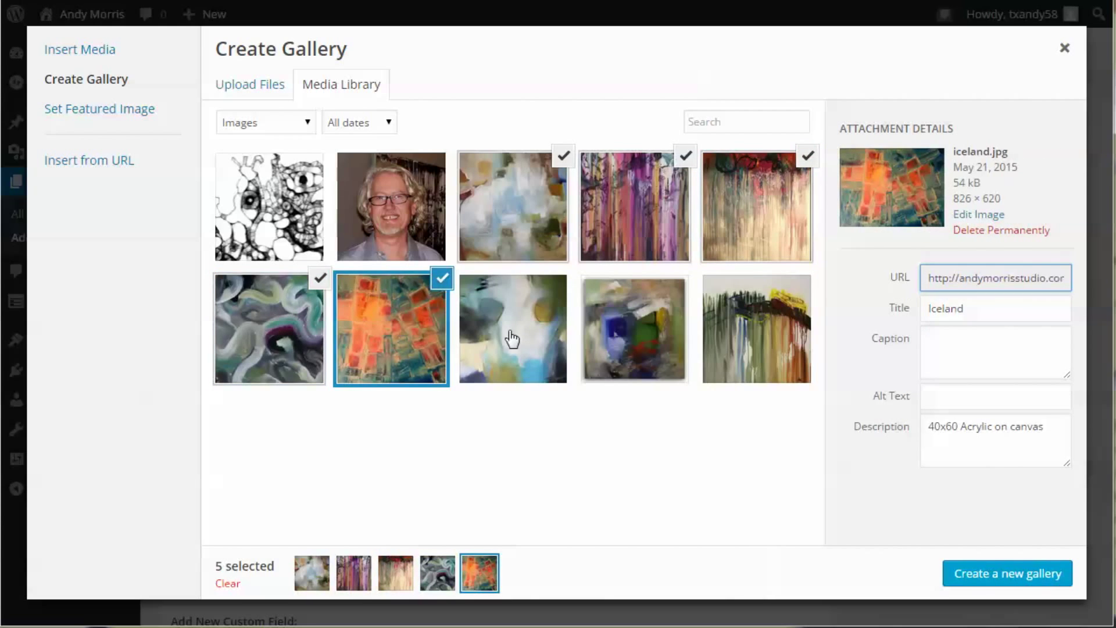
left_click(757, 328)
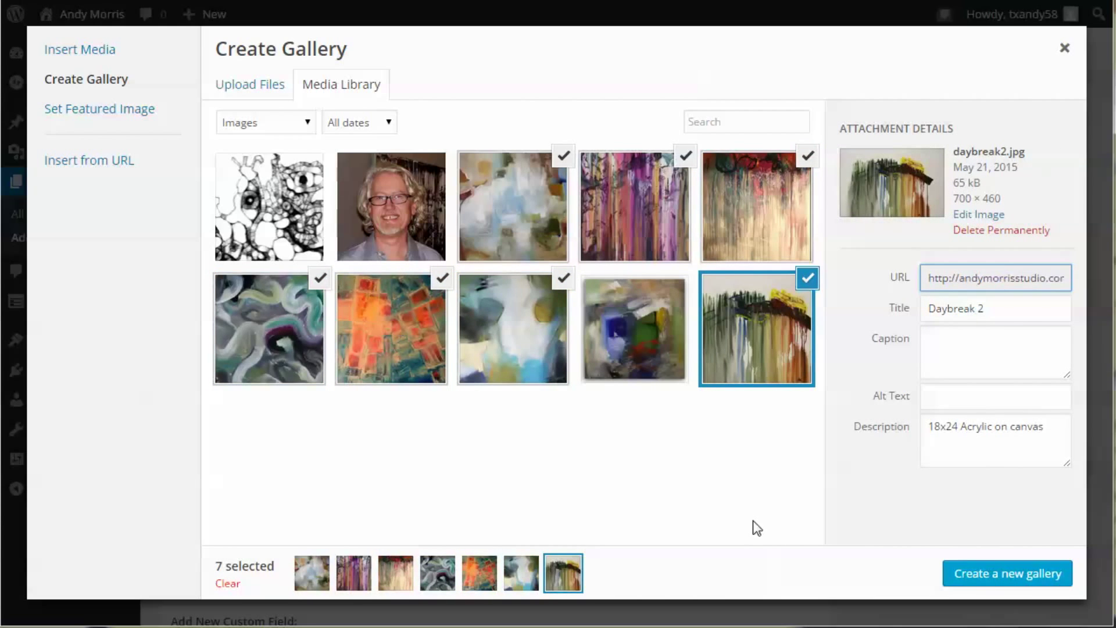
left_click(1007, 573)
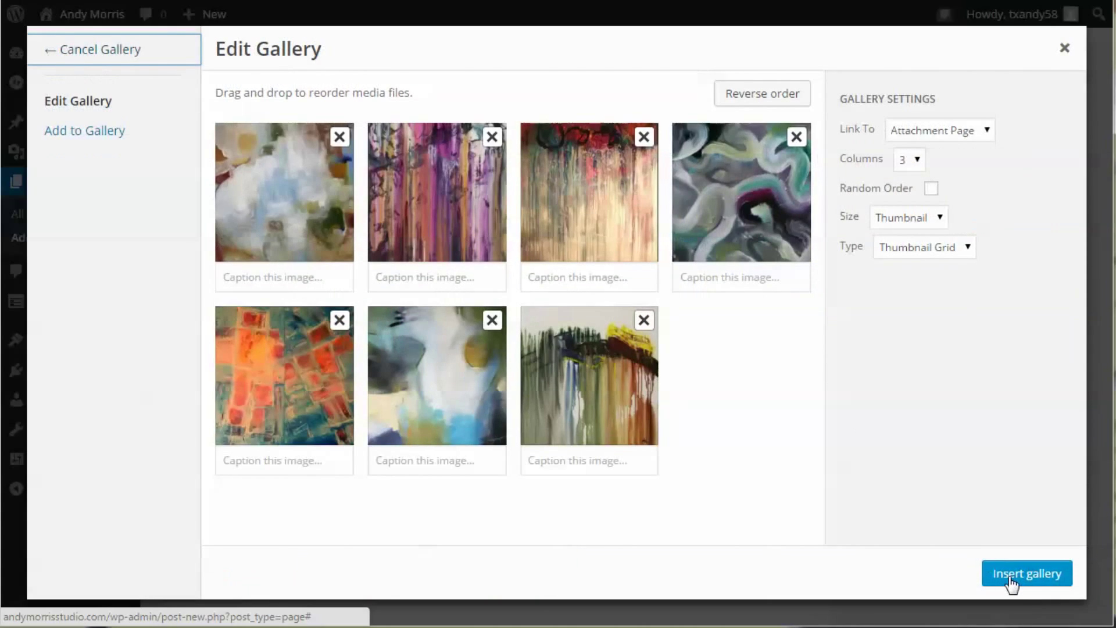
mouse_move(1011, 465)
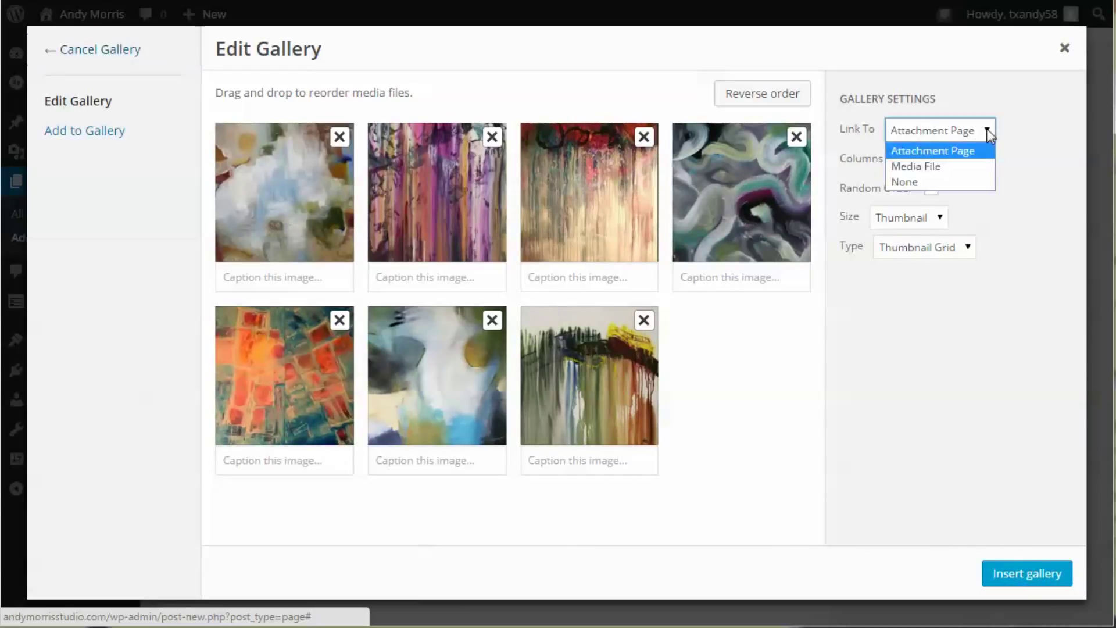
Set the gallery's Link To to None and insert it into the Portfolio page body.
left_click(902, 182)
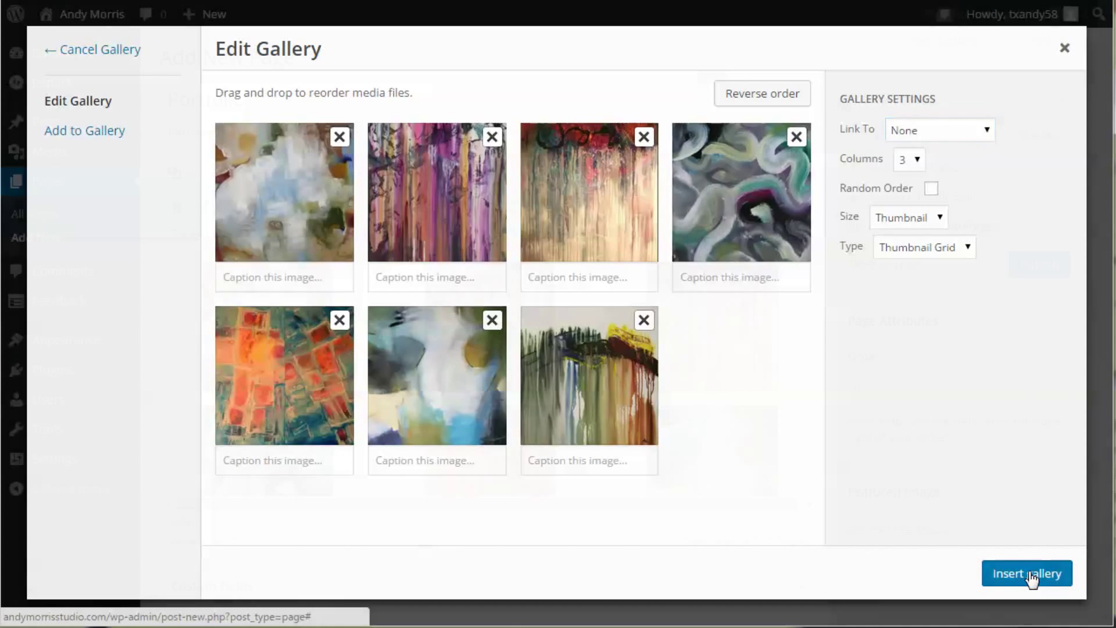
left_click(1027, 574)
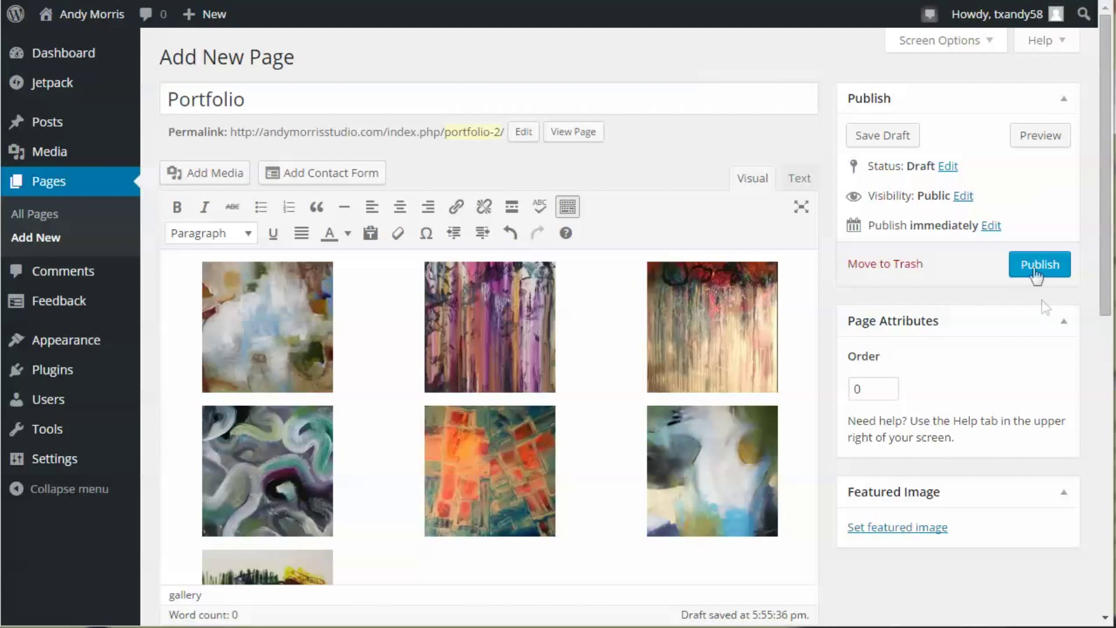
Turn off comments and trackbacks in Discussion, then publish the Portfolio page.
scroll("down", 3)
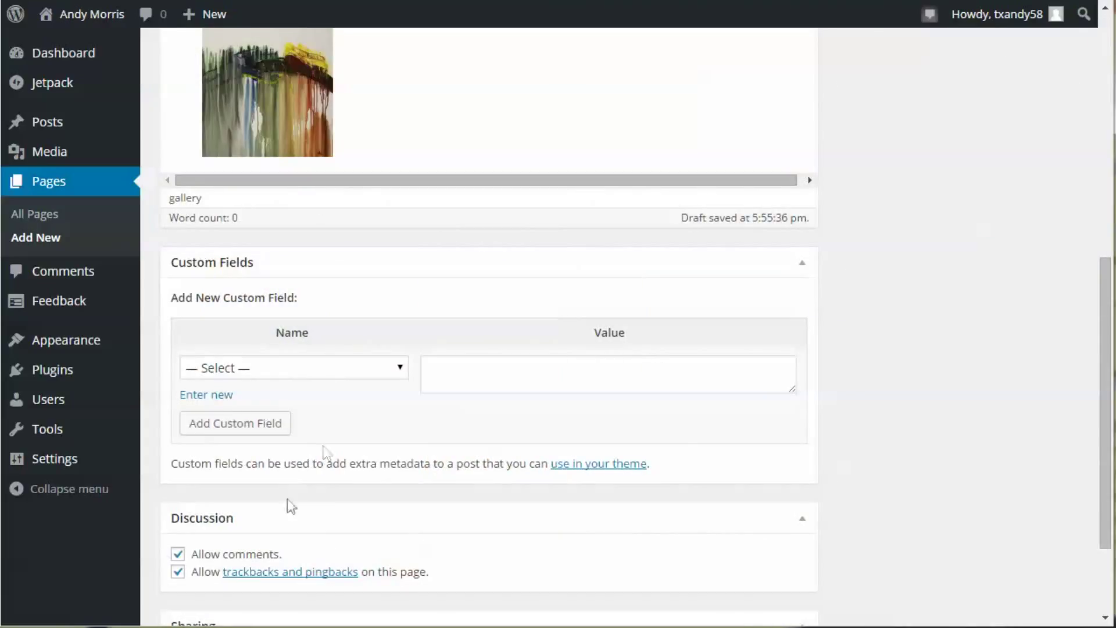
left_click(177, 553)
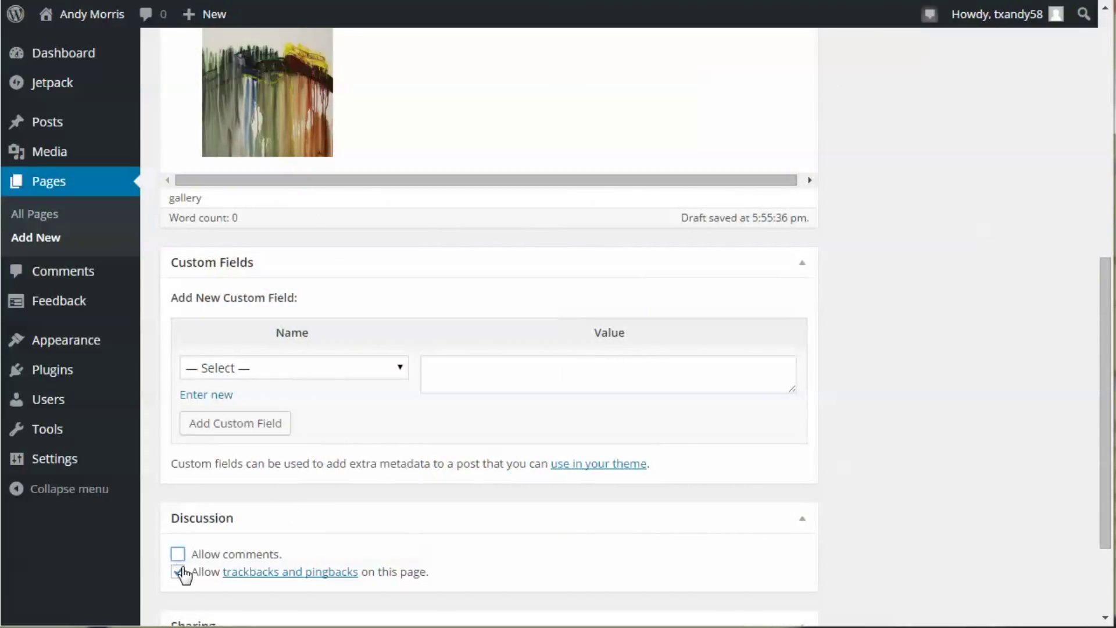
left_click(177, 572)
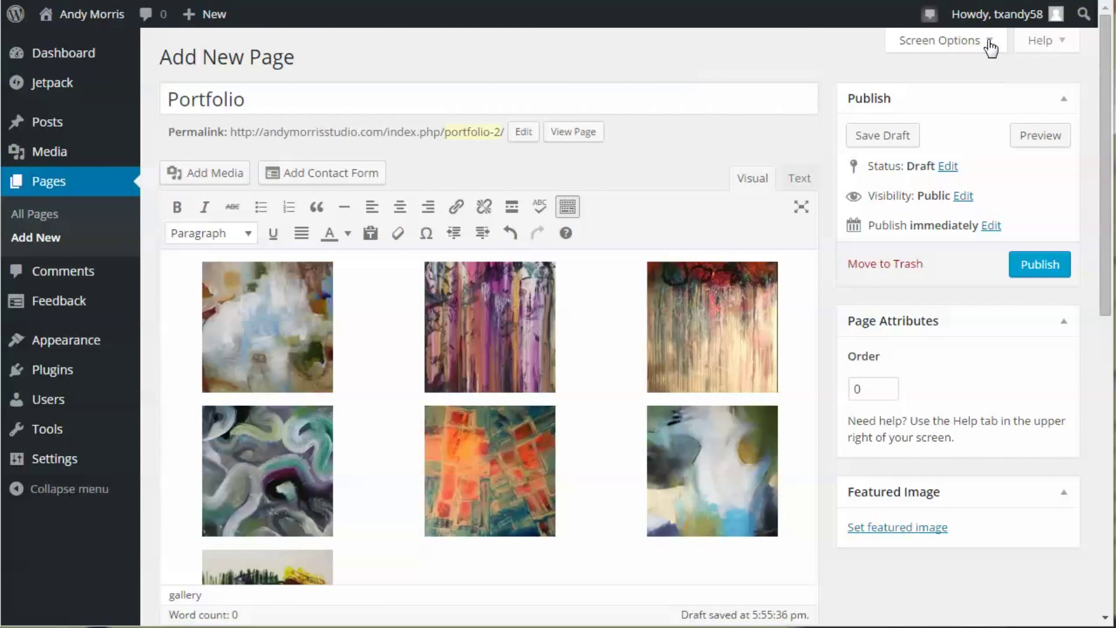
left_click(940, 41)
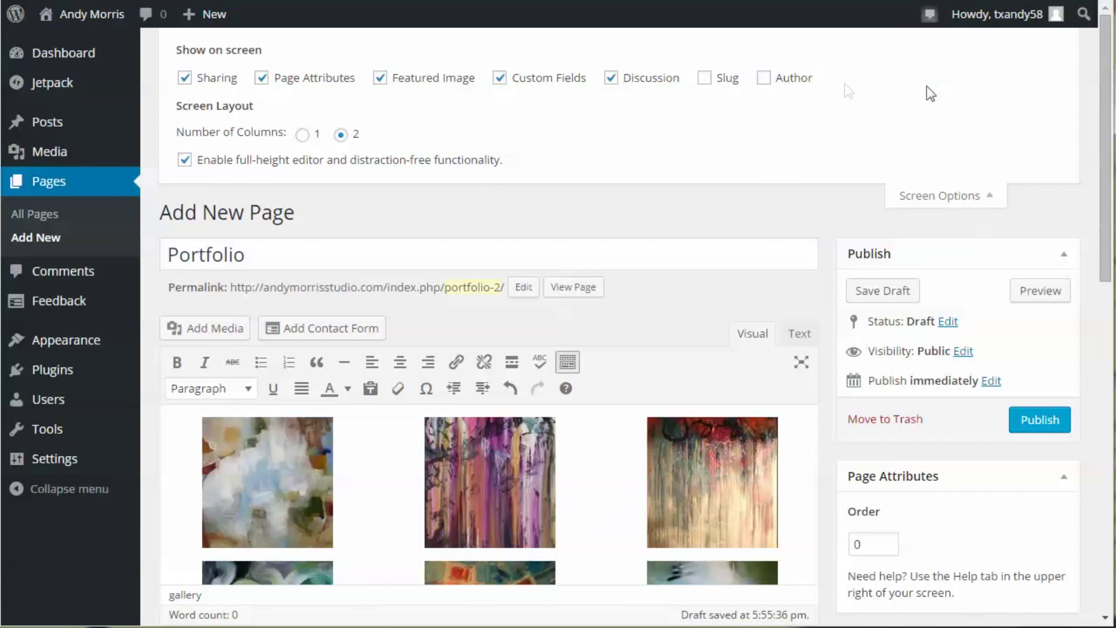
mouse_move(995, 197)
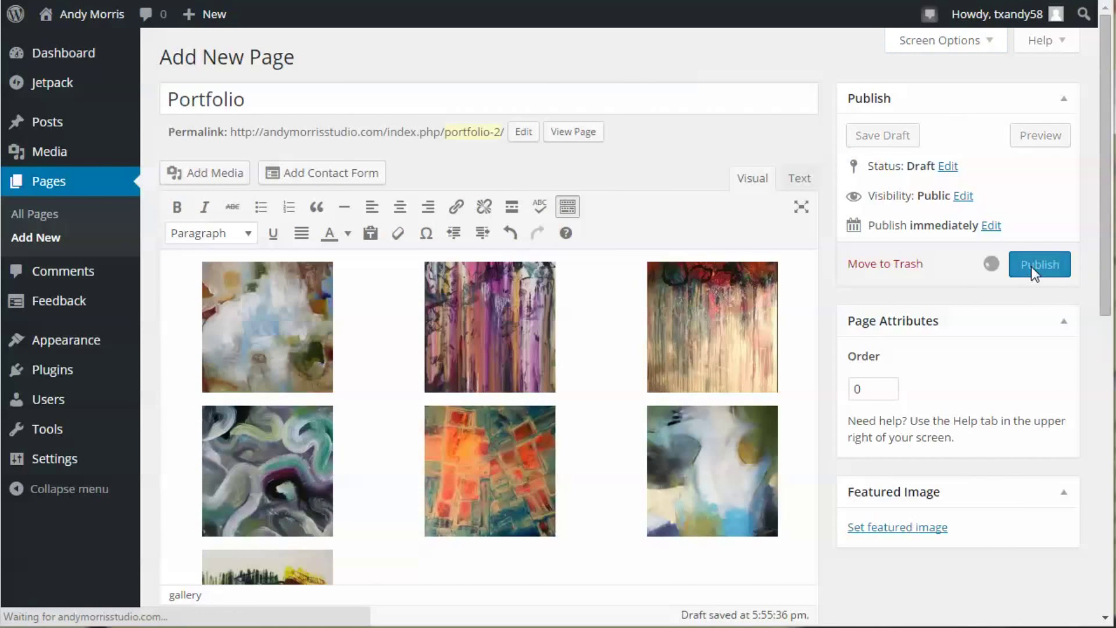
left_click(1038, 264)
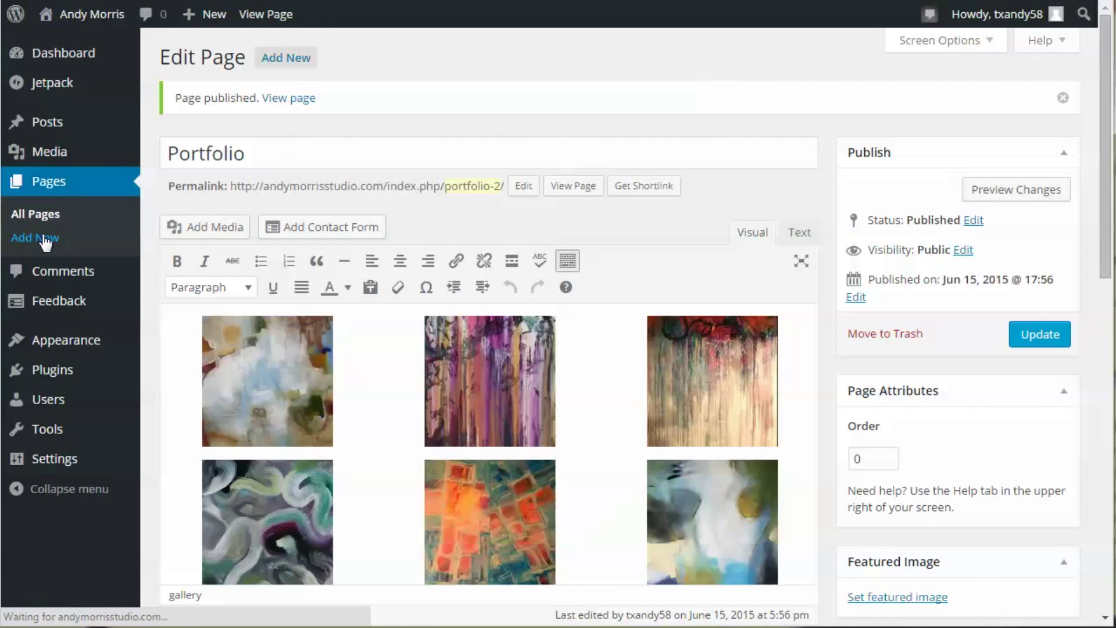
Create a new page titled 'About Me' and paste the artist bio into its body.
left_click(34, 237)
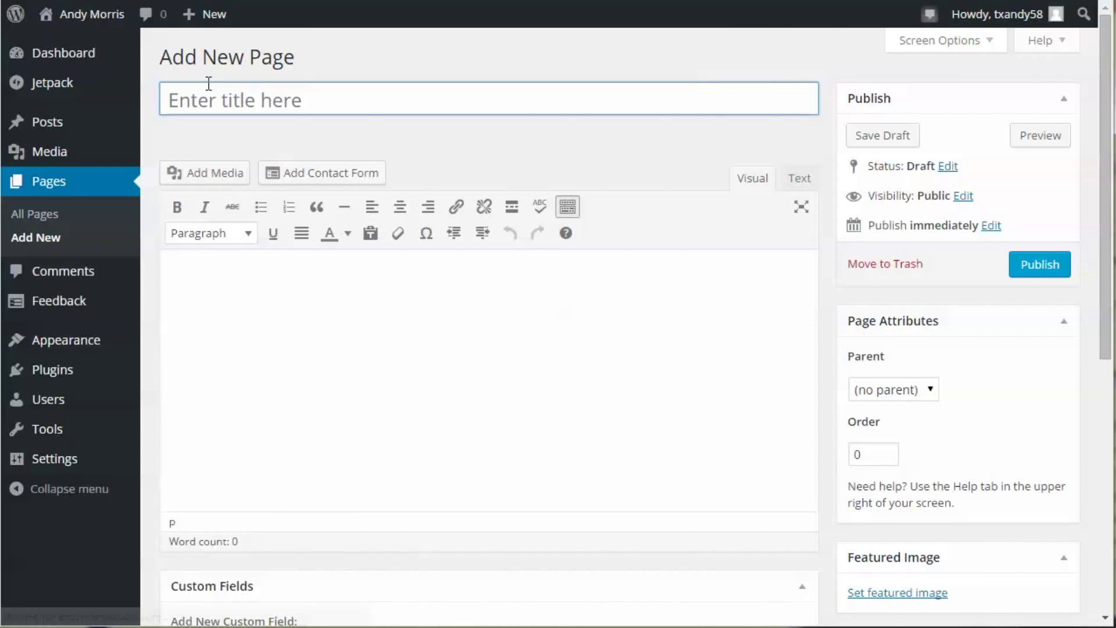
type("About")
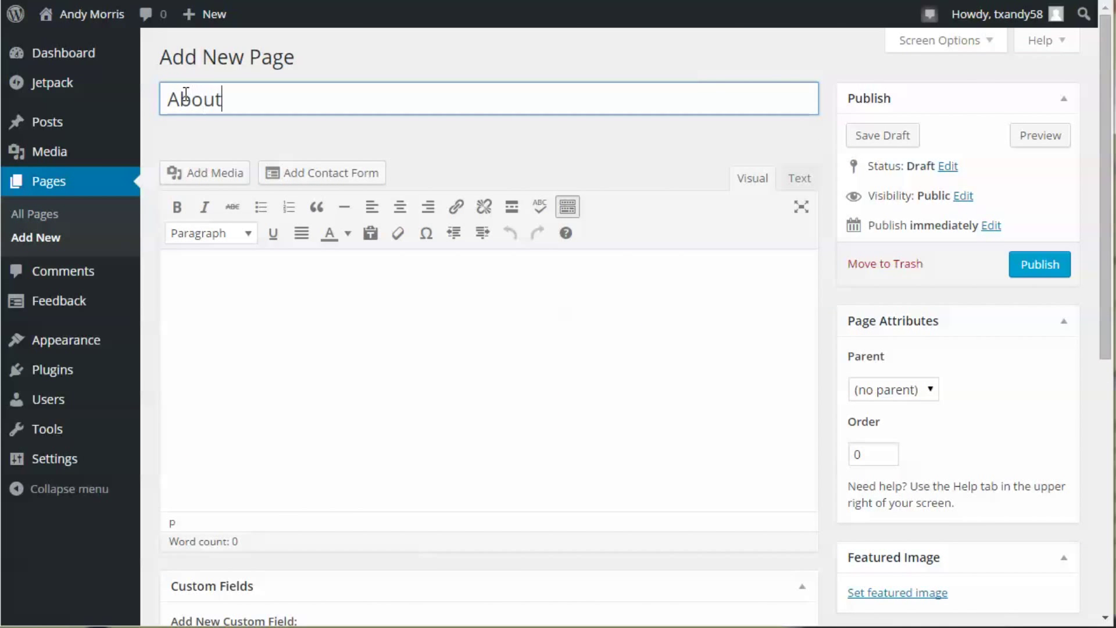
type("Me")
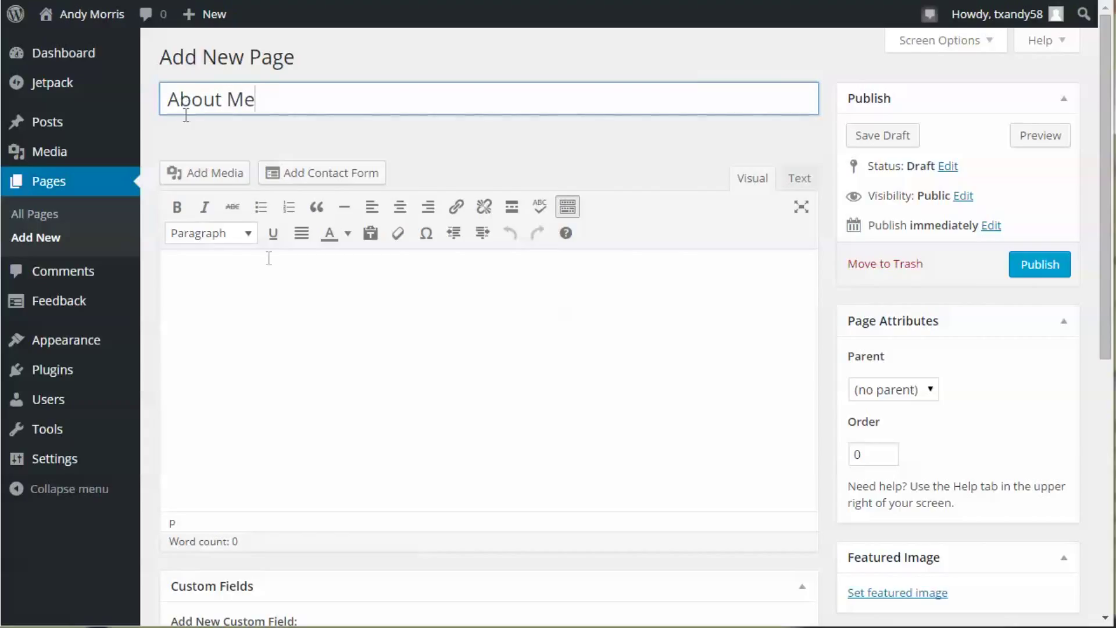
right_click(269, 258)
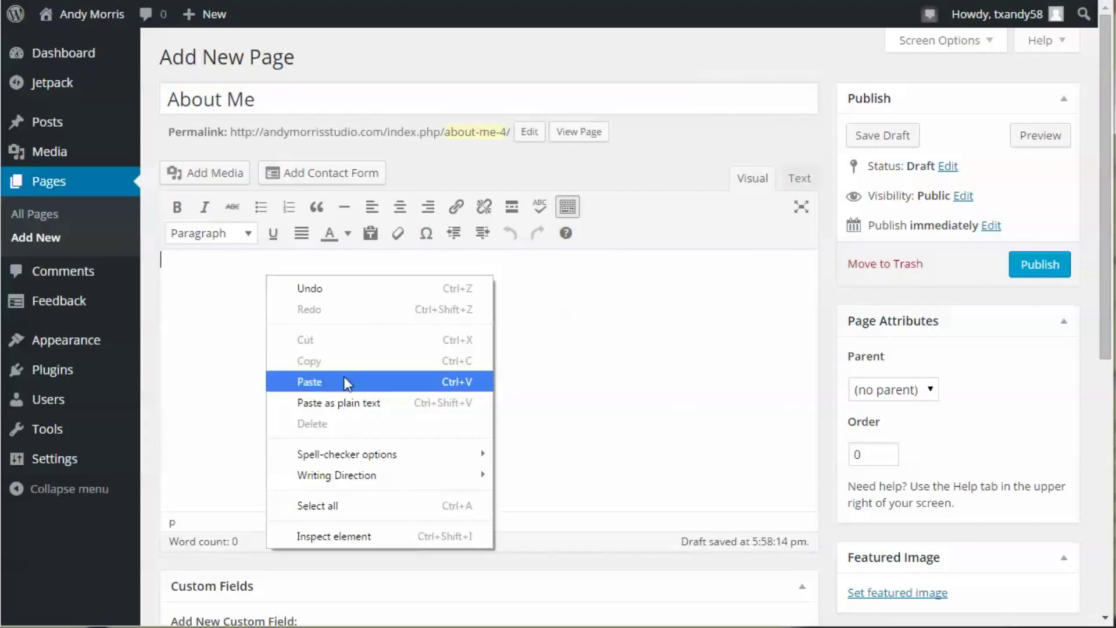
left_click(309, 381)
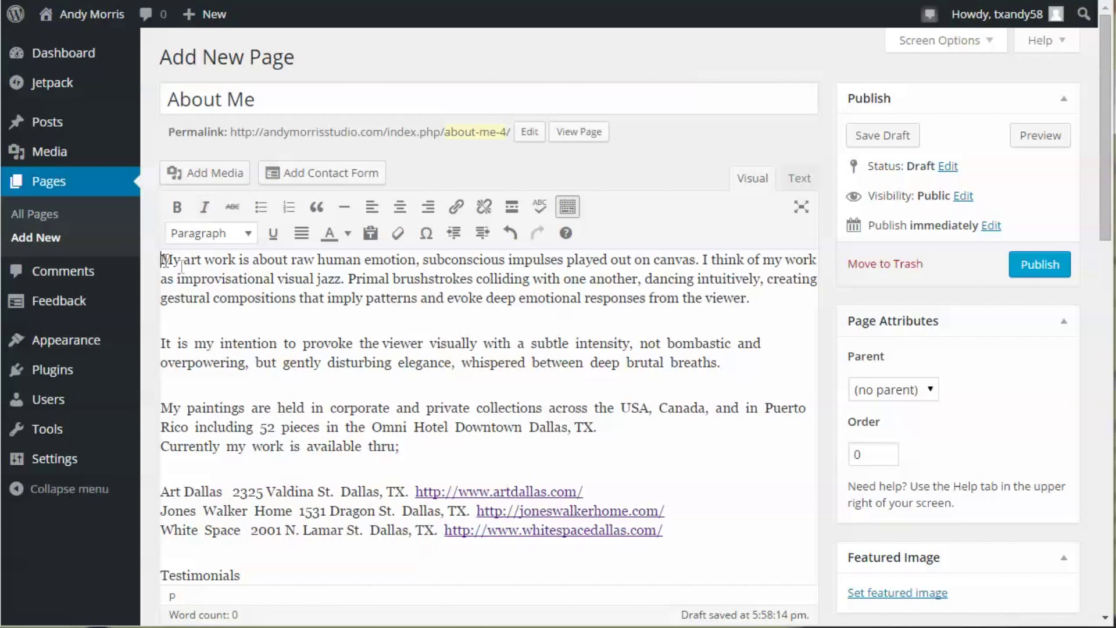
Insert the portrait photo me13.jpg from the media library into the page.
left_click(205, 172)
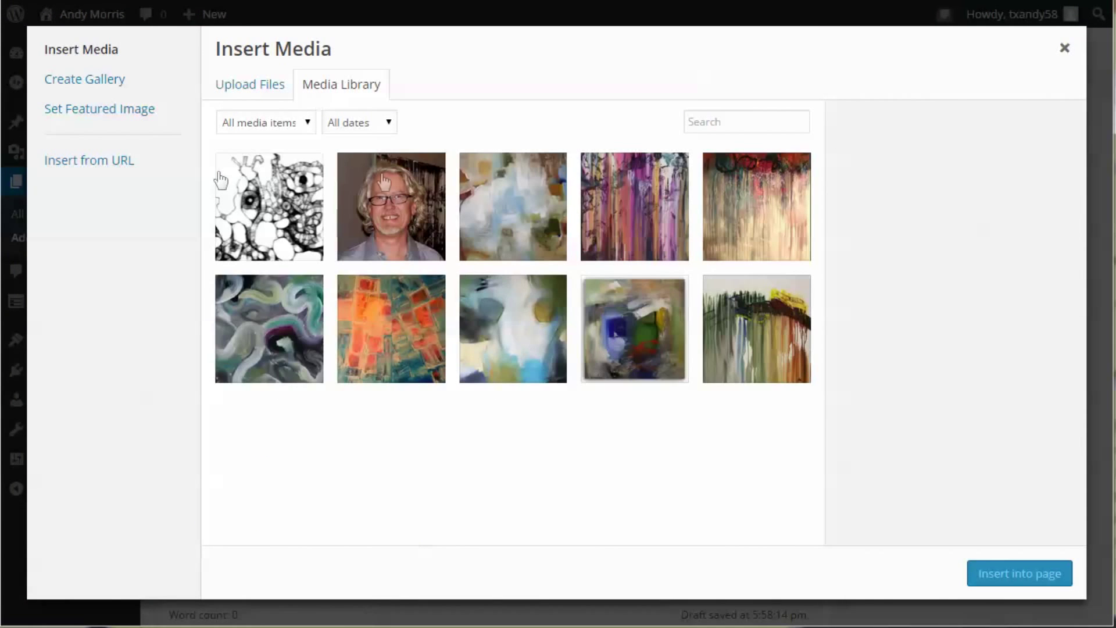
left_click(391, 207)
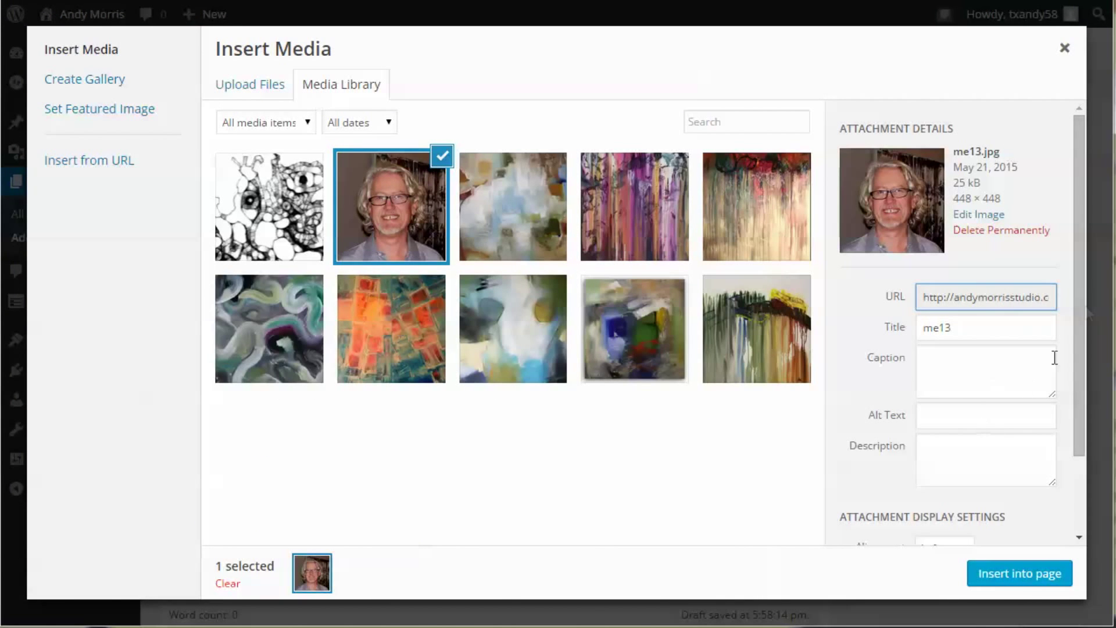
scroll("down", 3)
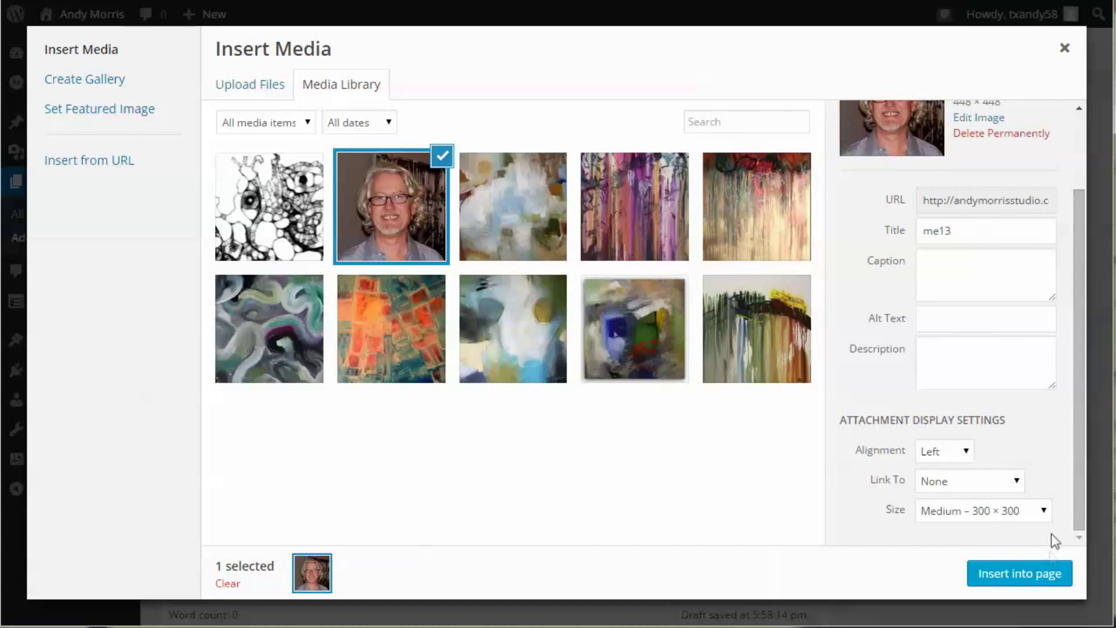
left_click(1019, 573)
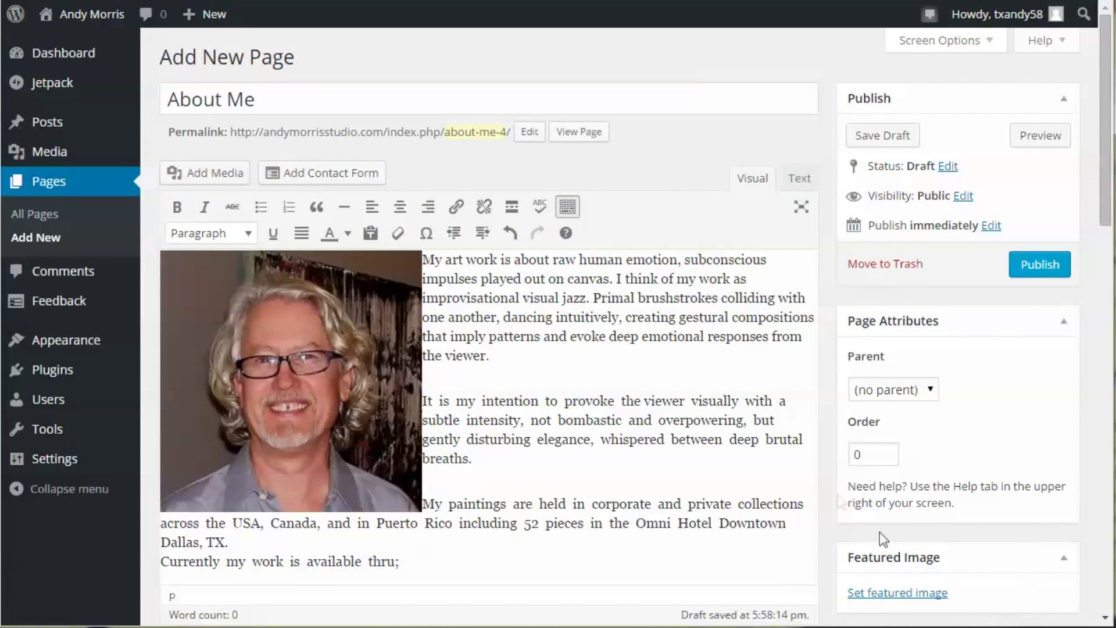
Publish the About Me page with comments turned off.
scroll("down", 3)
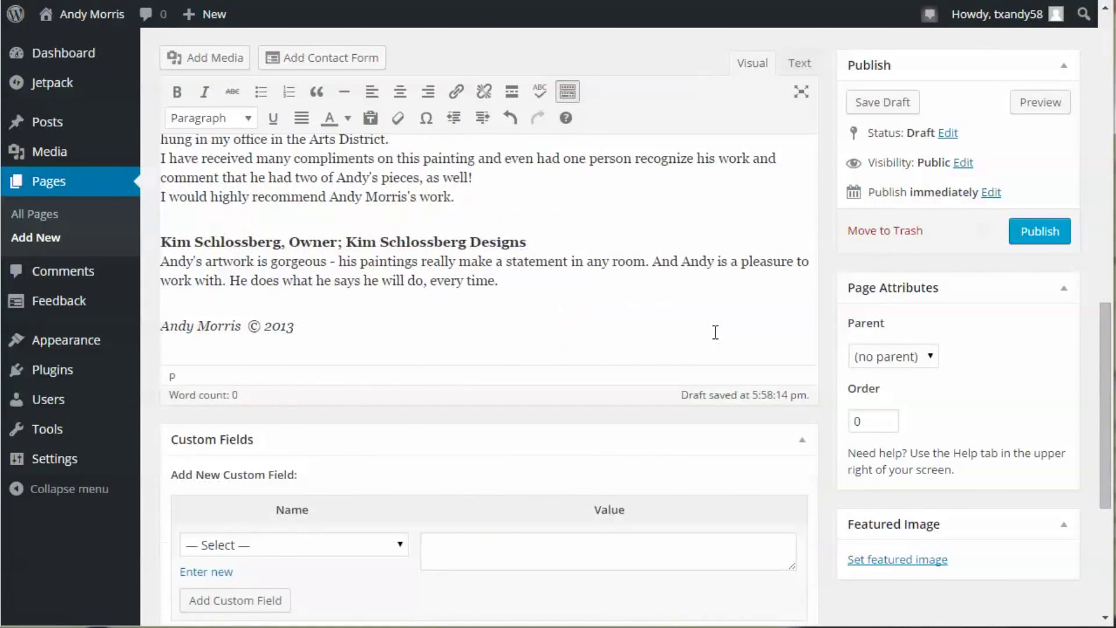
scroll("down", 3)
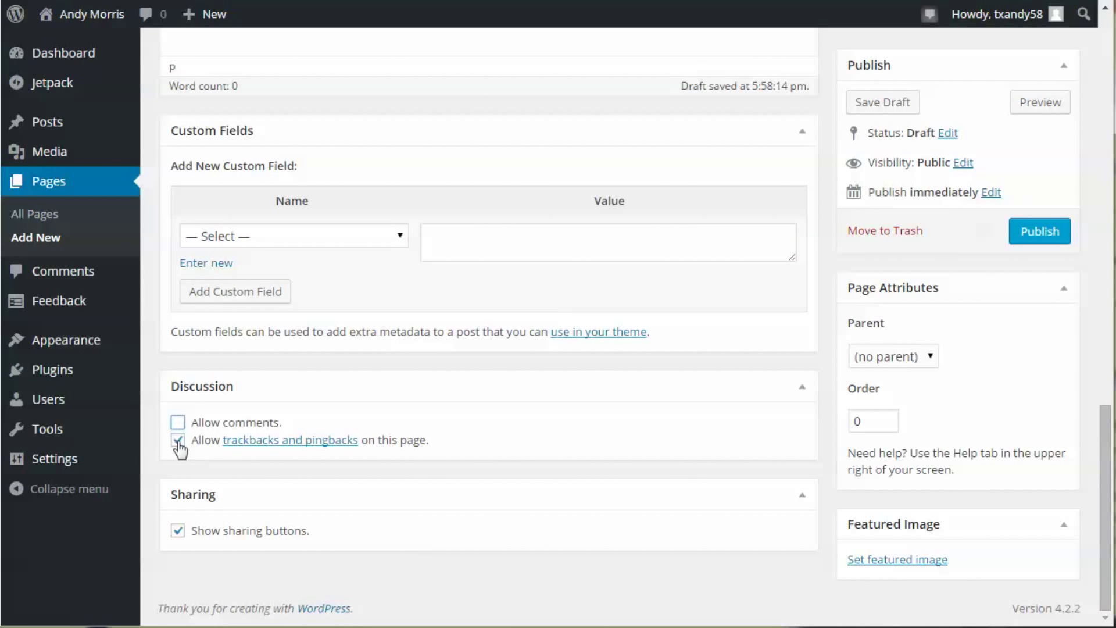
scroll("up", 3)
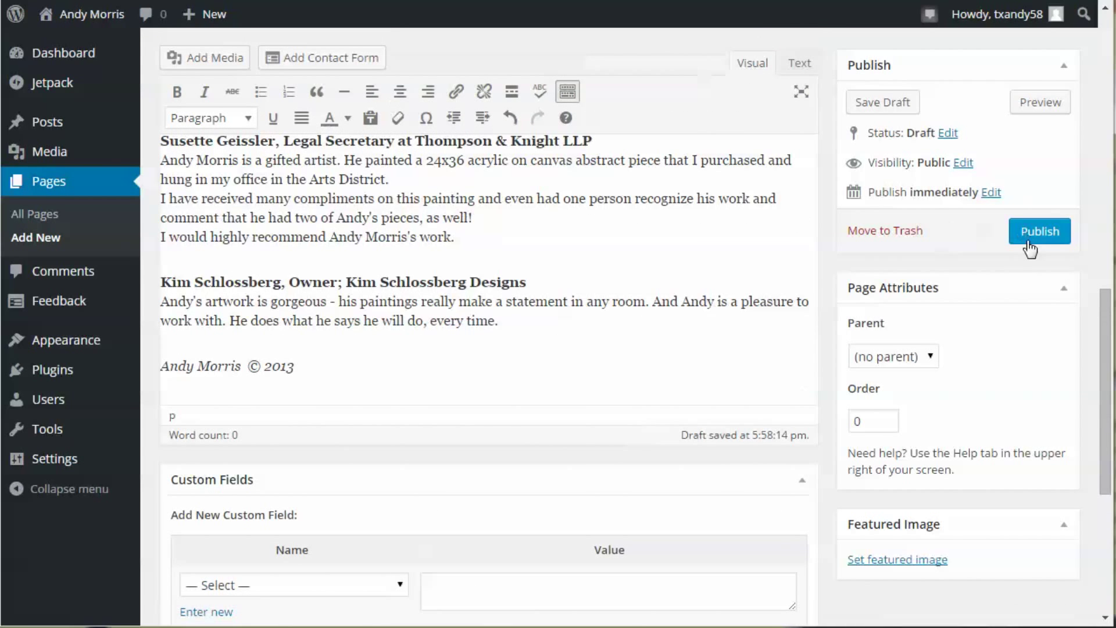
left_click(1038, 230)
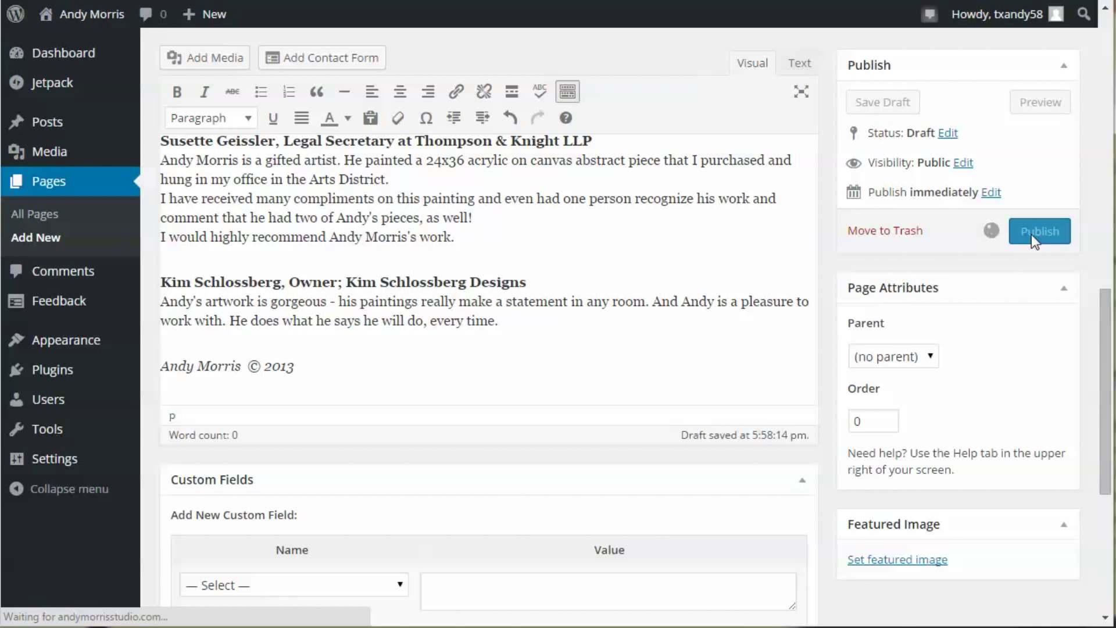
left_click(1039, 231)
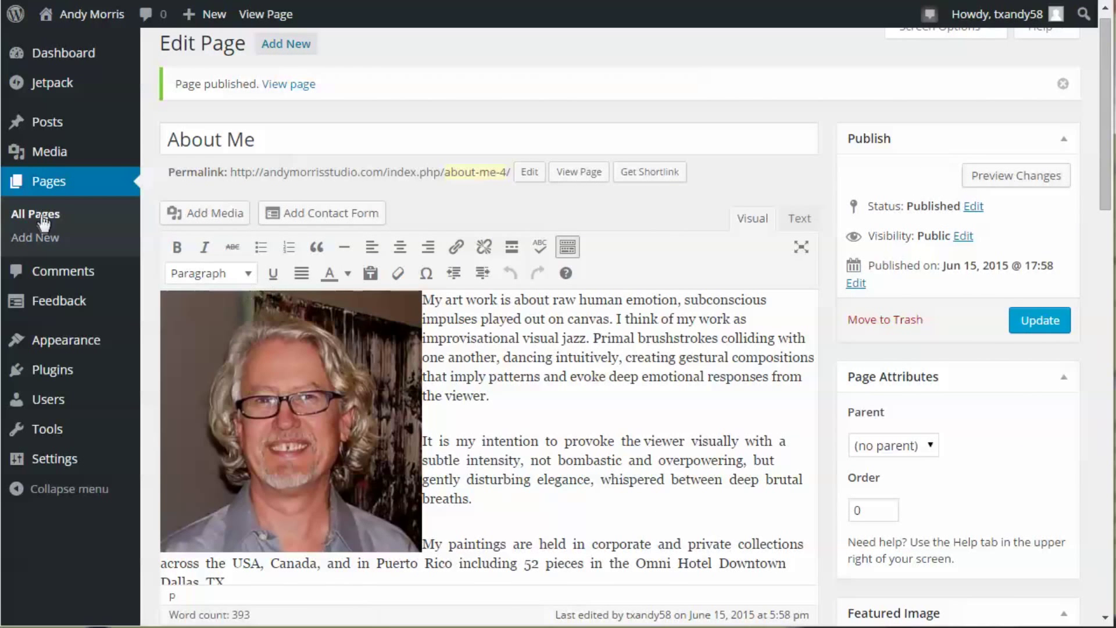
Start another blank new page ready for its title.
left_click(35, 237)
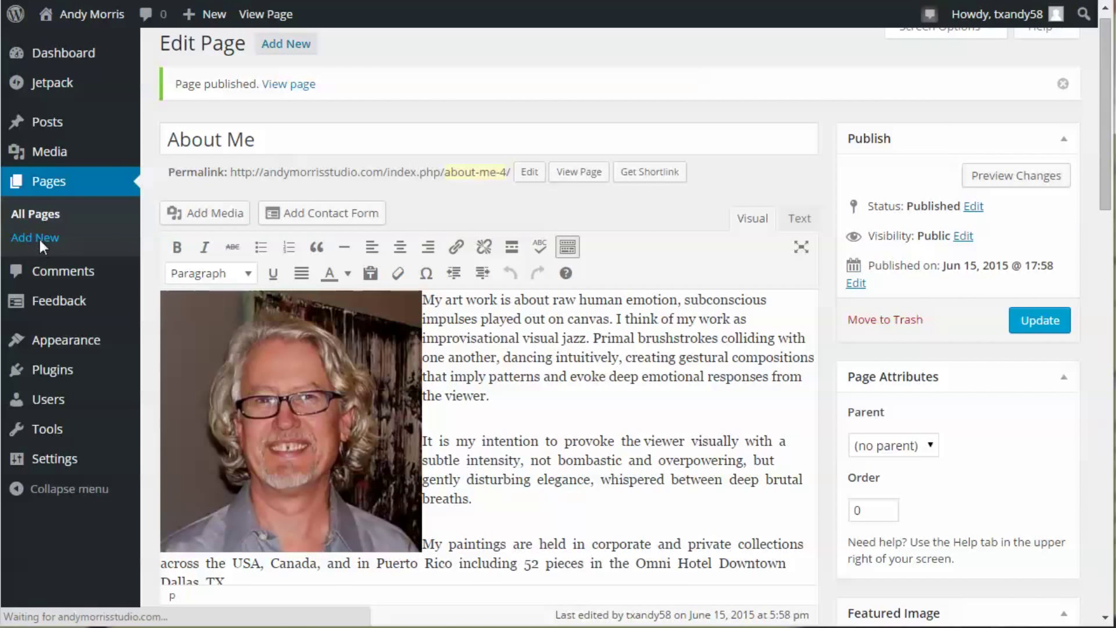
left_click(35, 237)
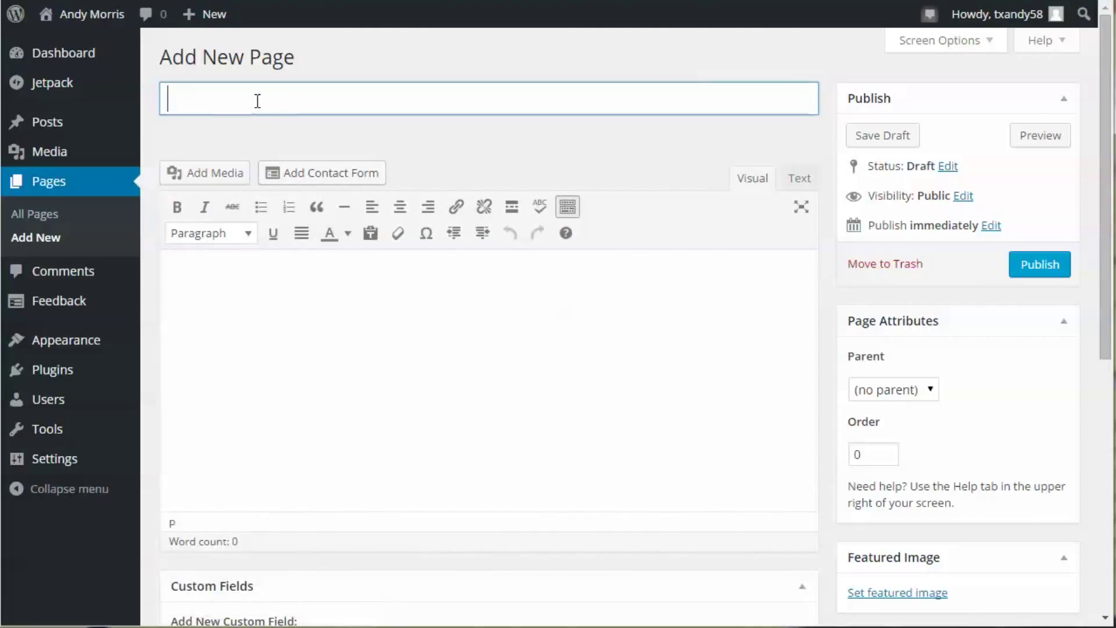
Title the page 'Contact', insert a contact form into it, and publish the page.
type("Cont")
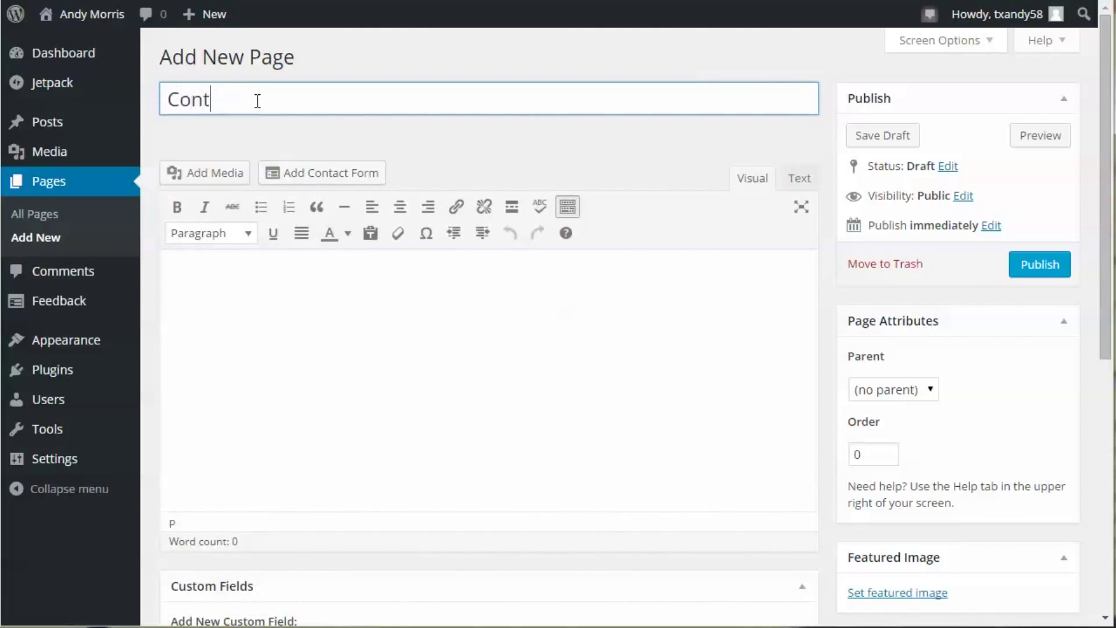
type("act")
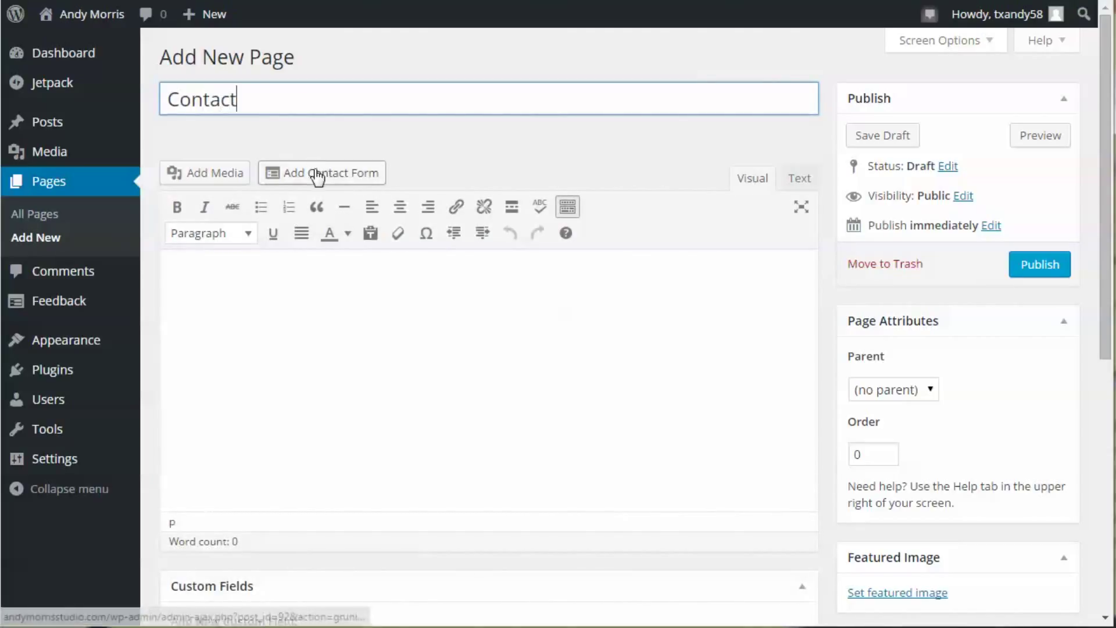
left_click(321, 172)
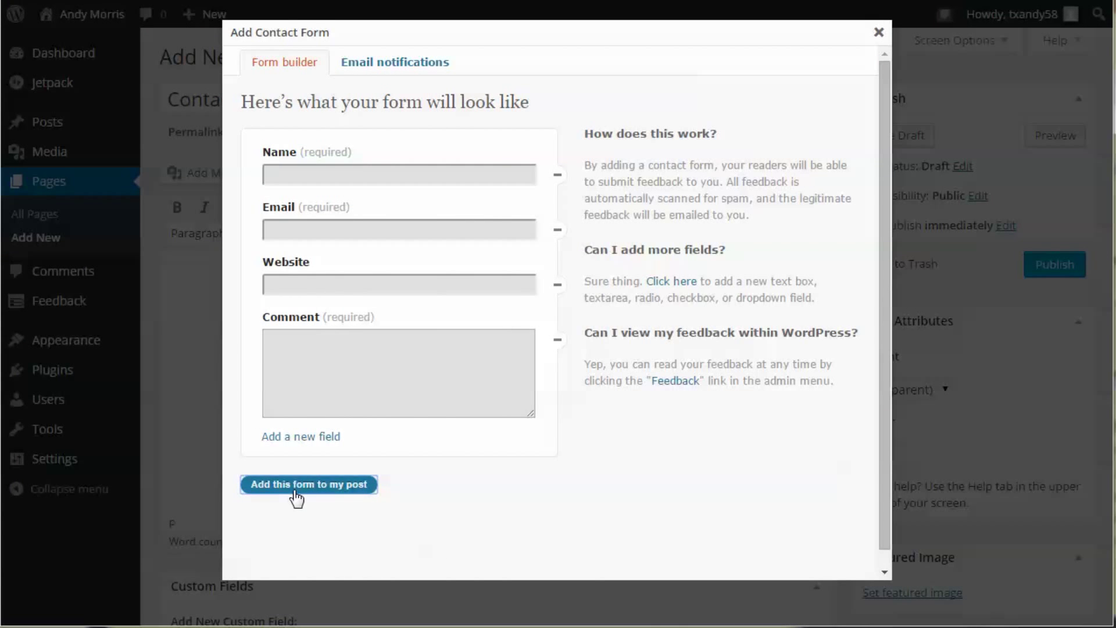
left_click(308, 484)
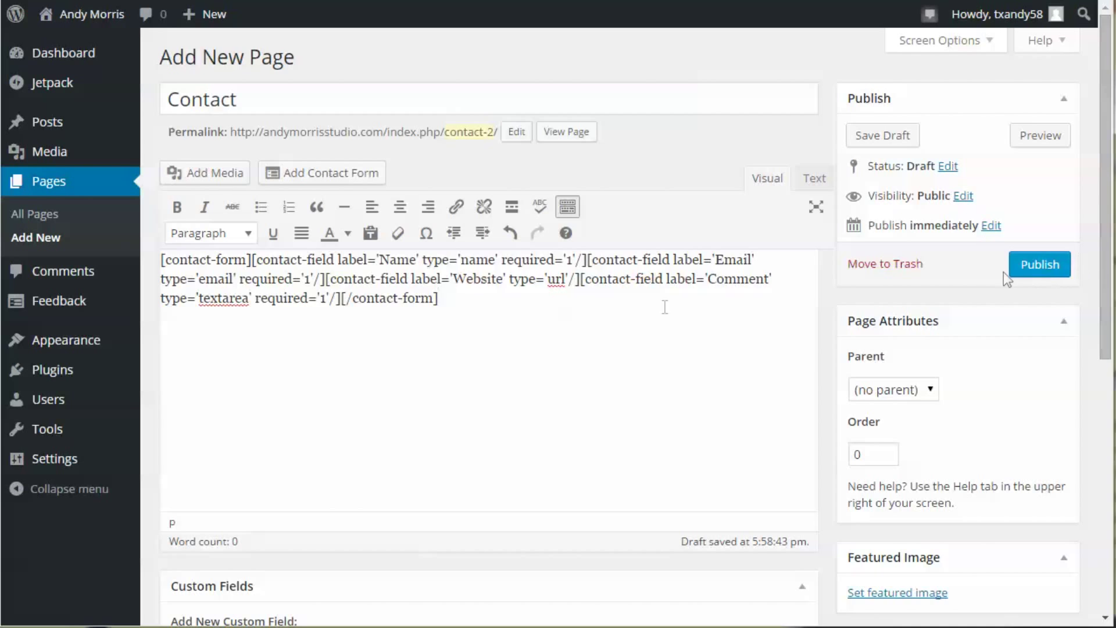
scroll("down", 3)
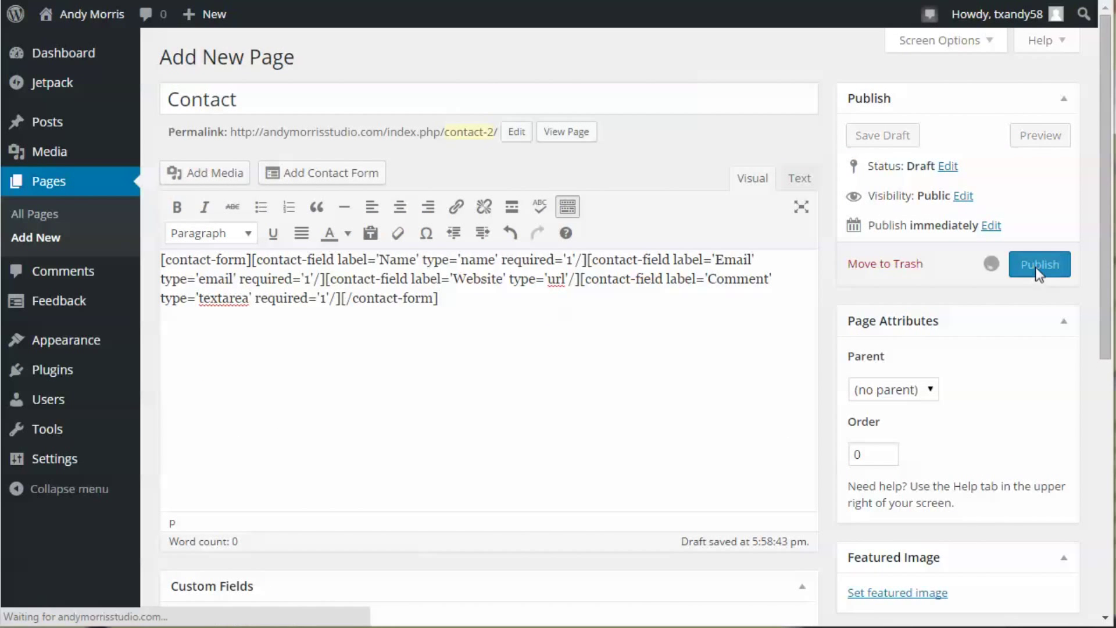
left_click(1038, 264)
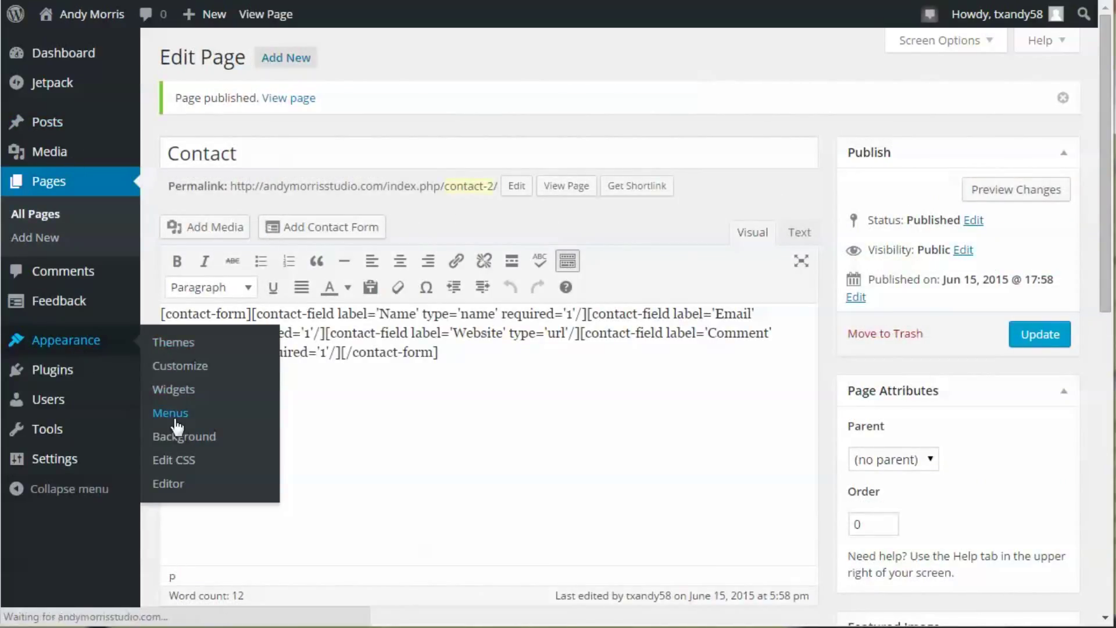
Create a new menu named 'main' on the Menus screen.
left_click(170, 413)
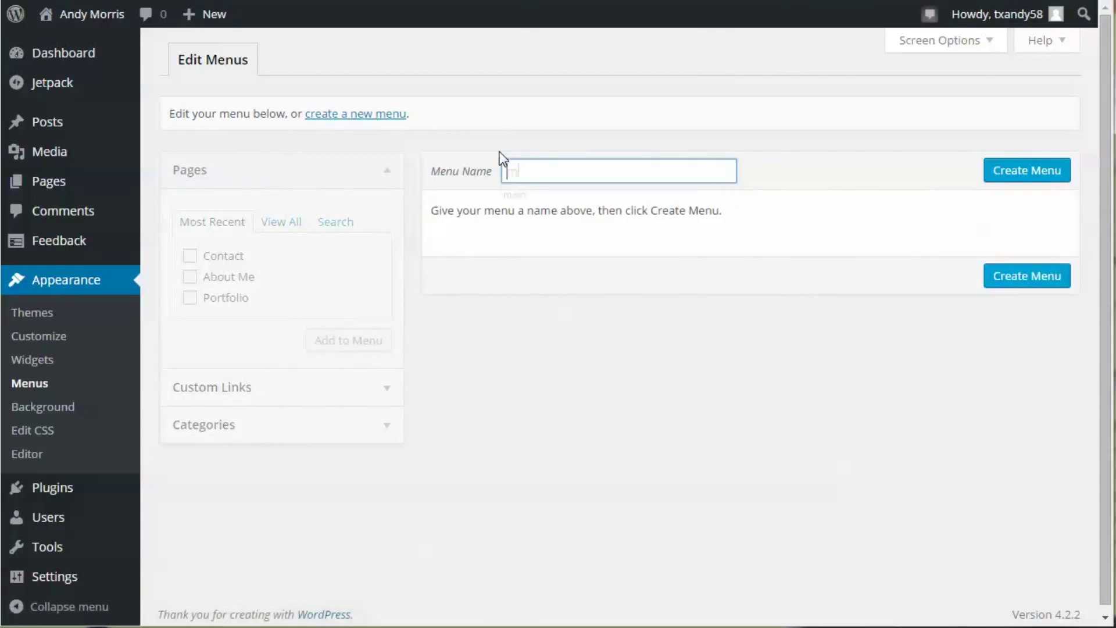
type("main")
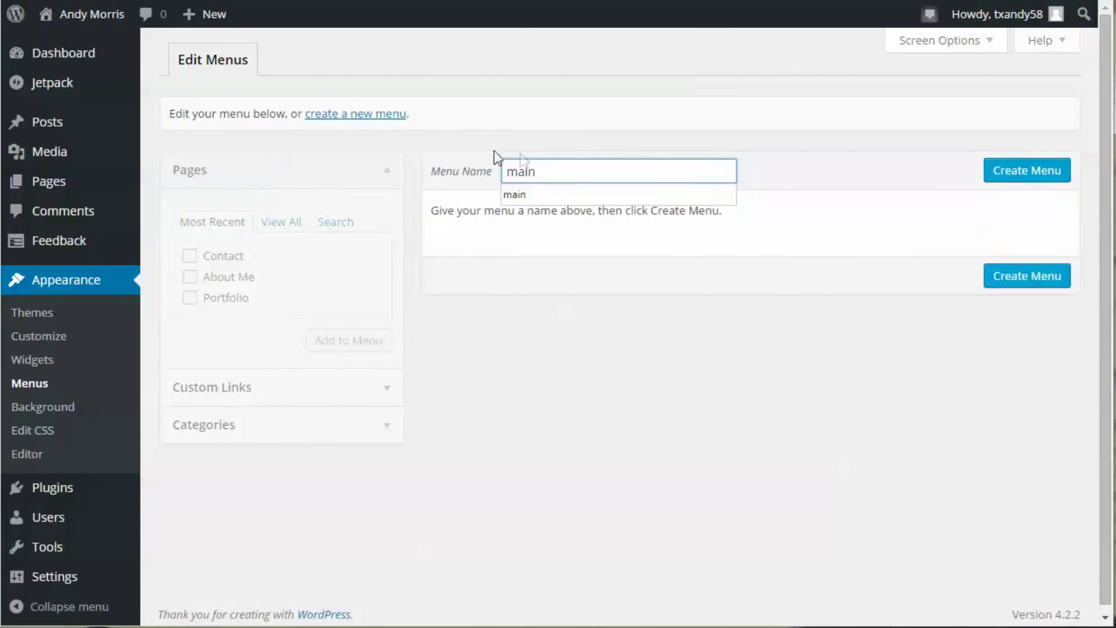
left_click(1027, 170)
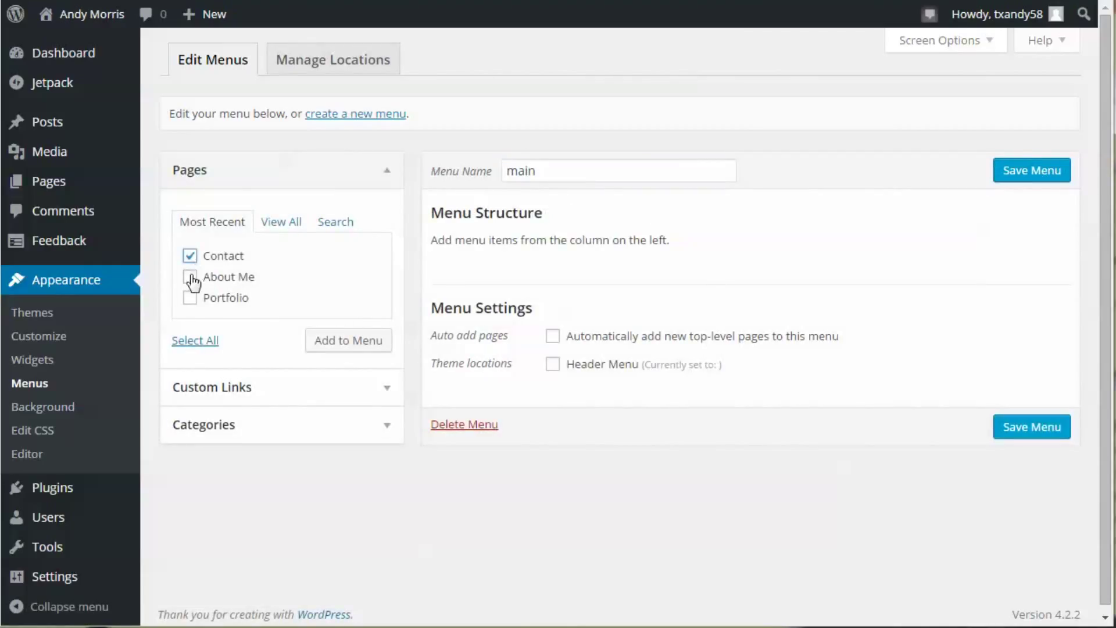
Add the Portfolio, About Me and Contact pages to the main menu and save it.
left_click(194, 341)
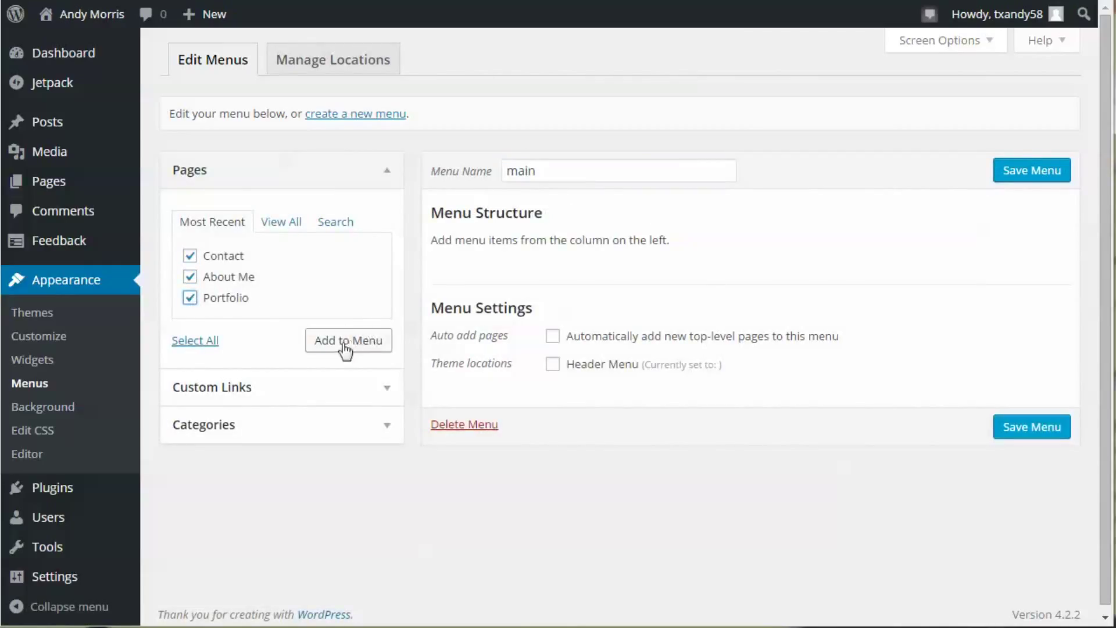
left_click(348, 341)
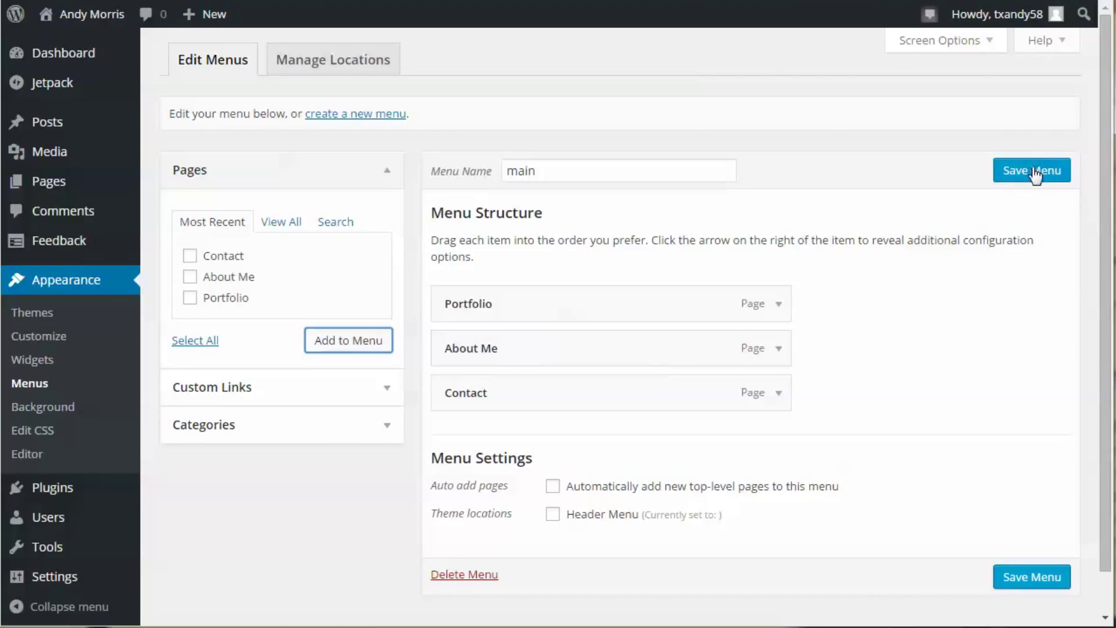
left_click(1031, 170)
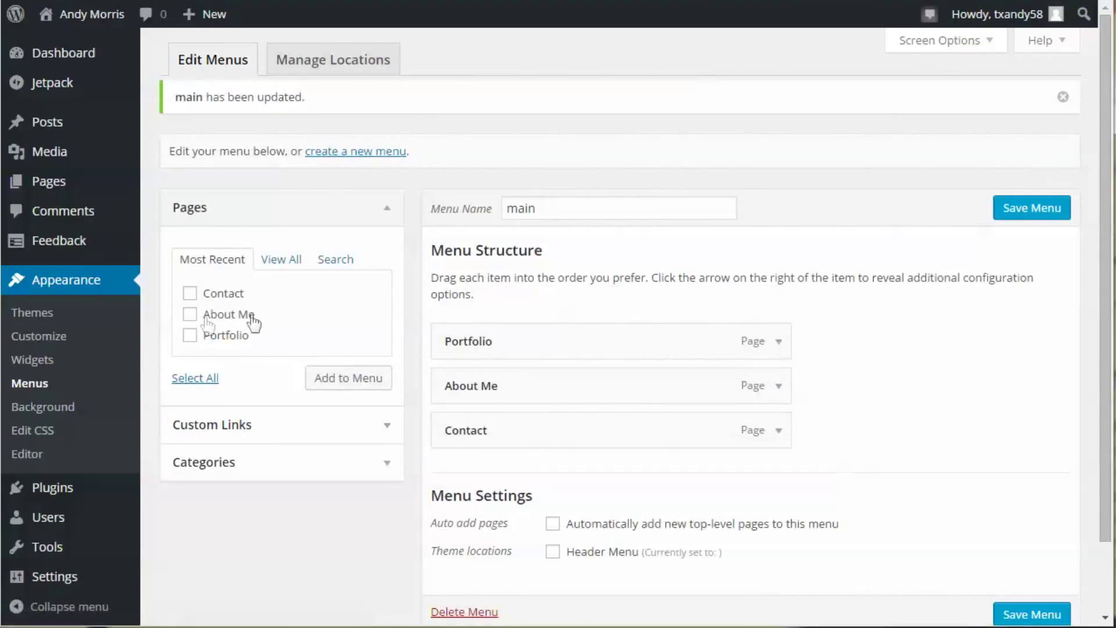
mouse_move(85, 289)
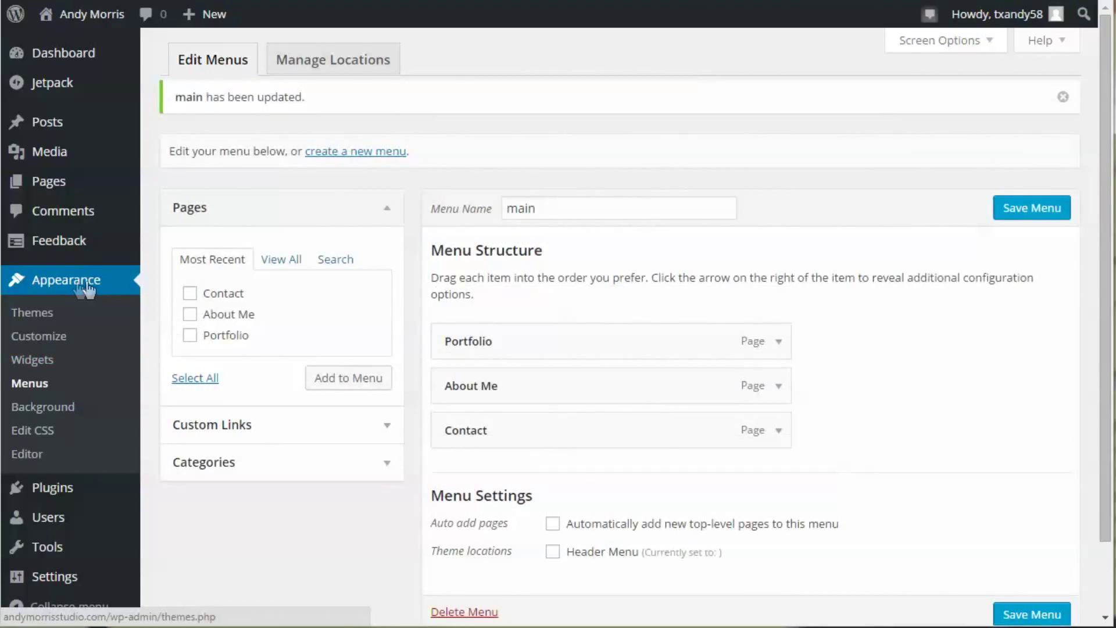
mouse_move(33, 360)
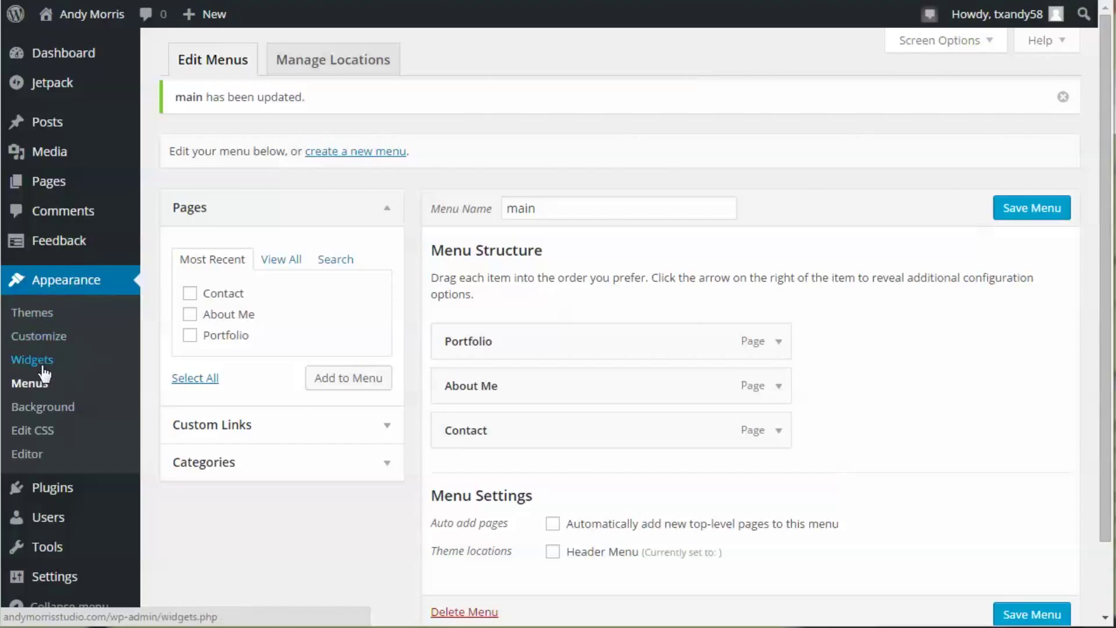
Go to the Widgets screen, then launch the Minimal Artist theme customizer.
left_click(32, 359)
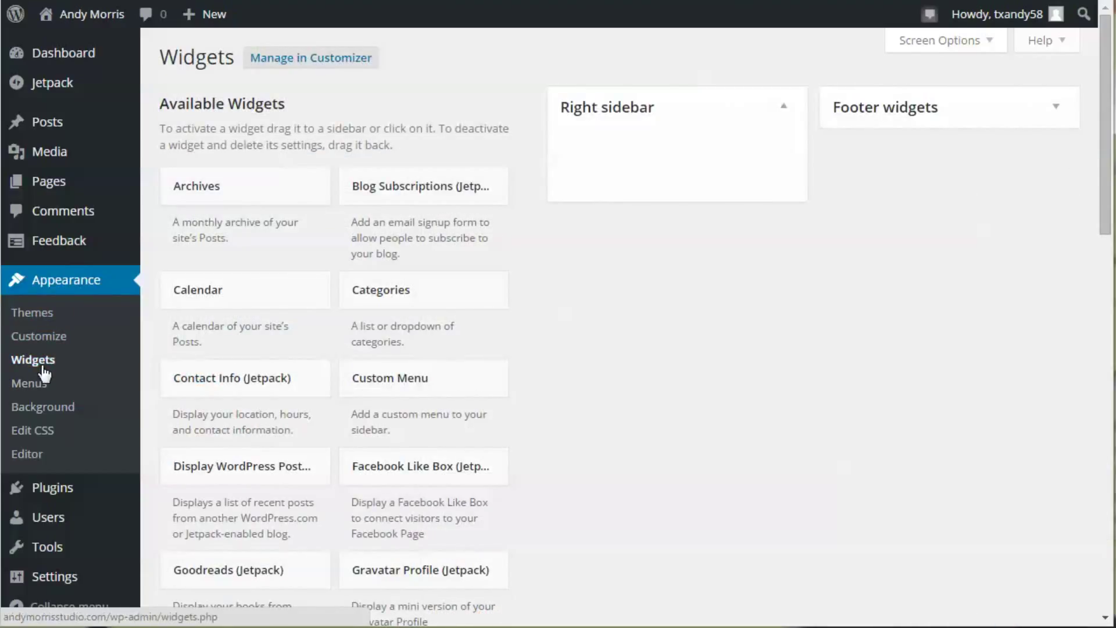
mouse_move(666, 155)
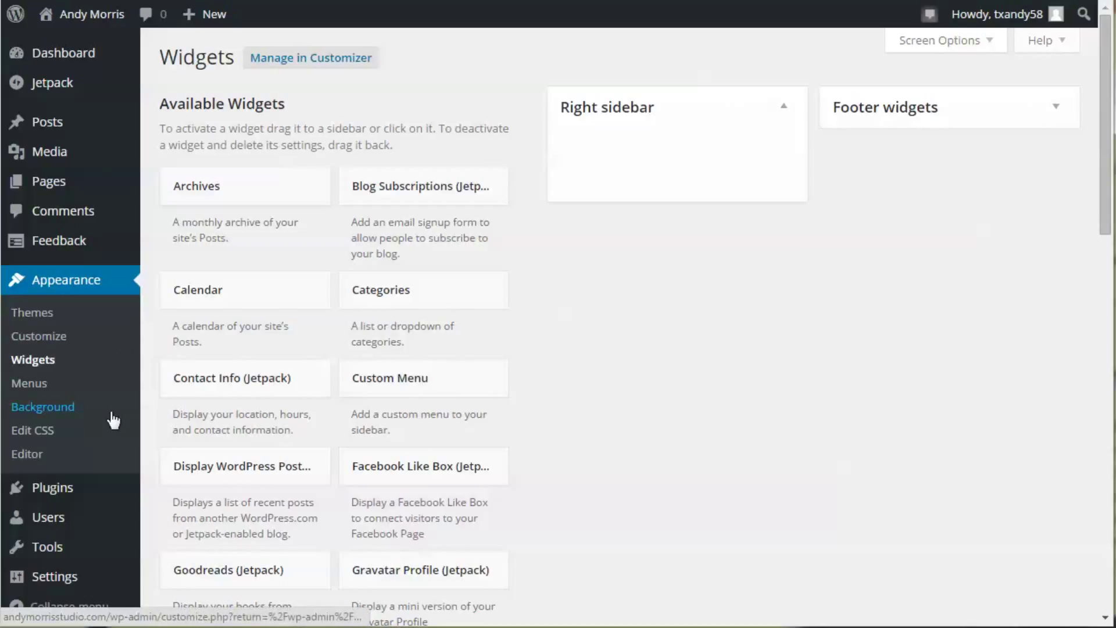
mouse_move(49, 346)
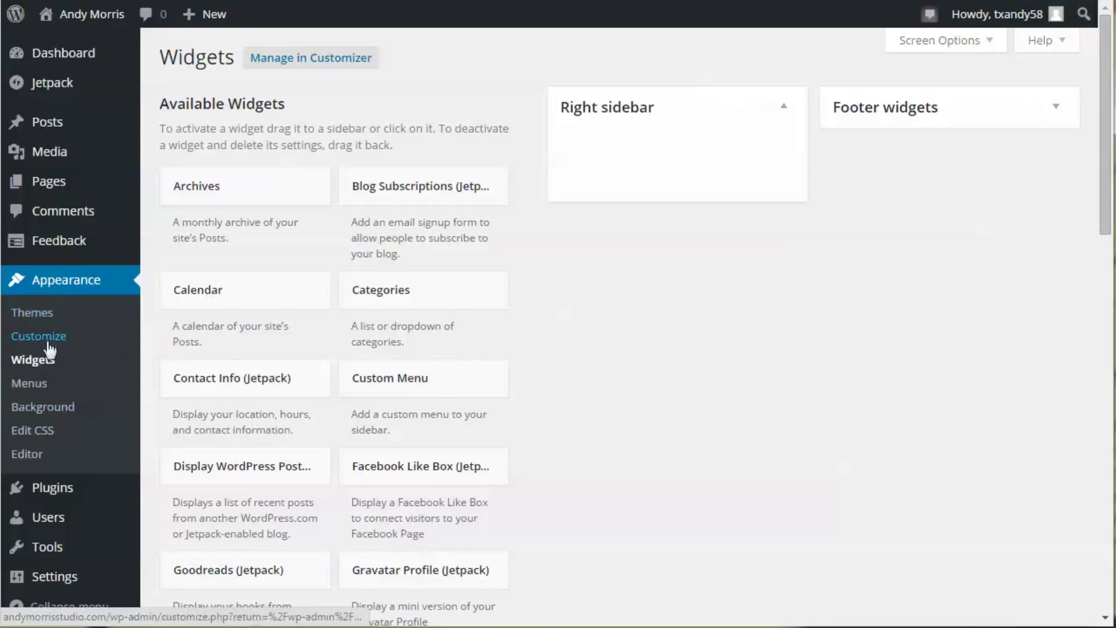
left_click(38, 336)
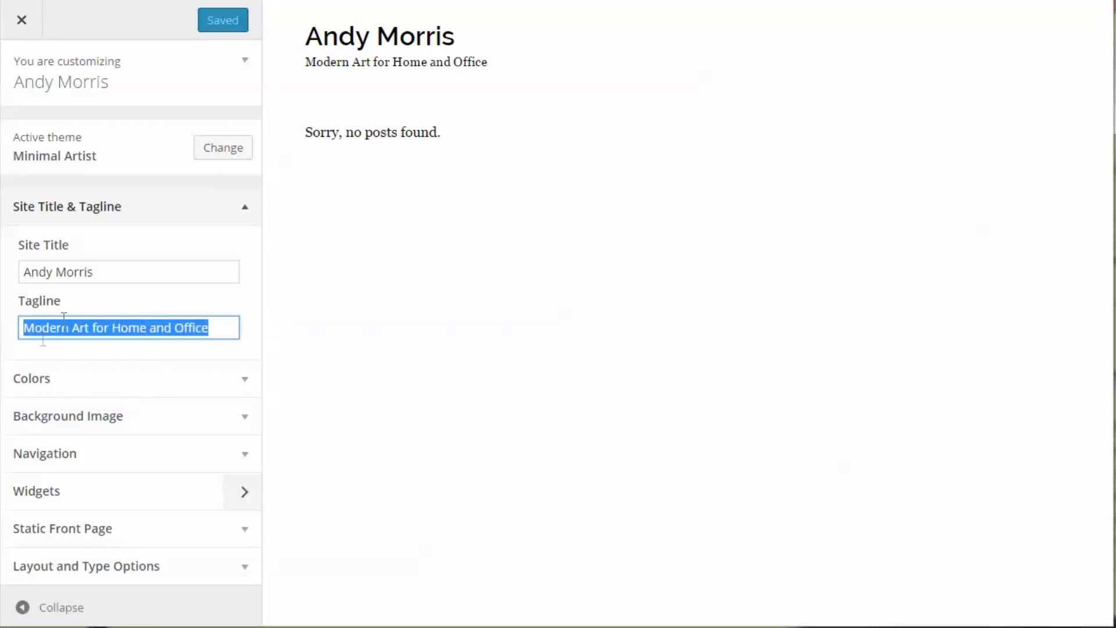
Clear the site tagline and assign the main menu to the header navigation.
key("Delete")
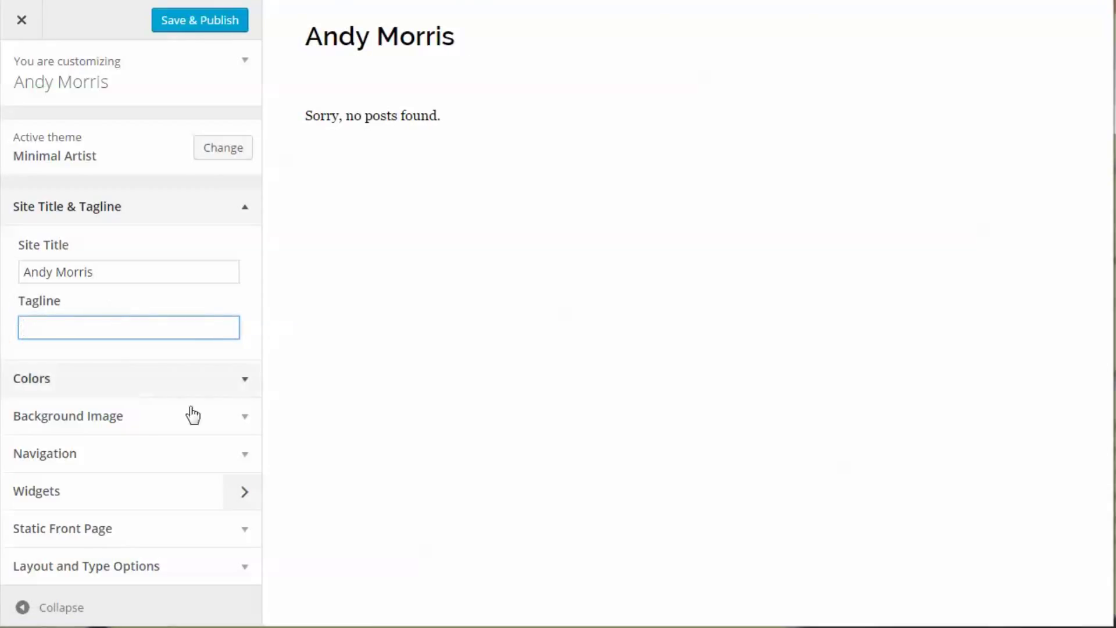
left_click(44, 454)
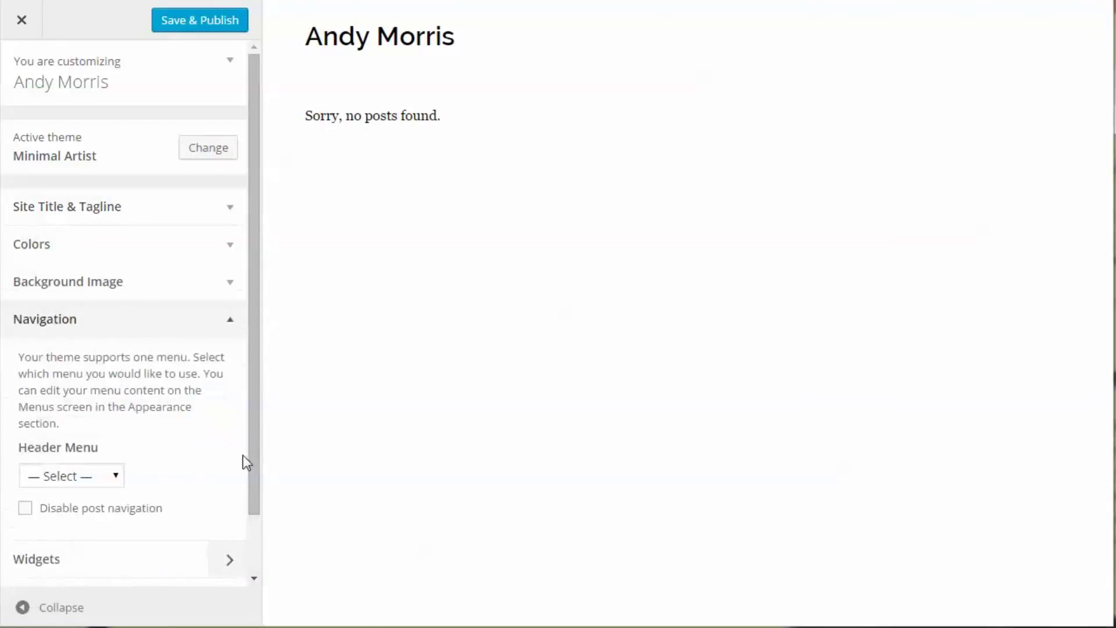
left_click(71, 476)
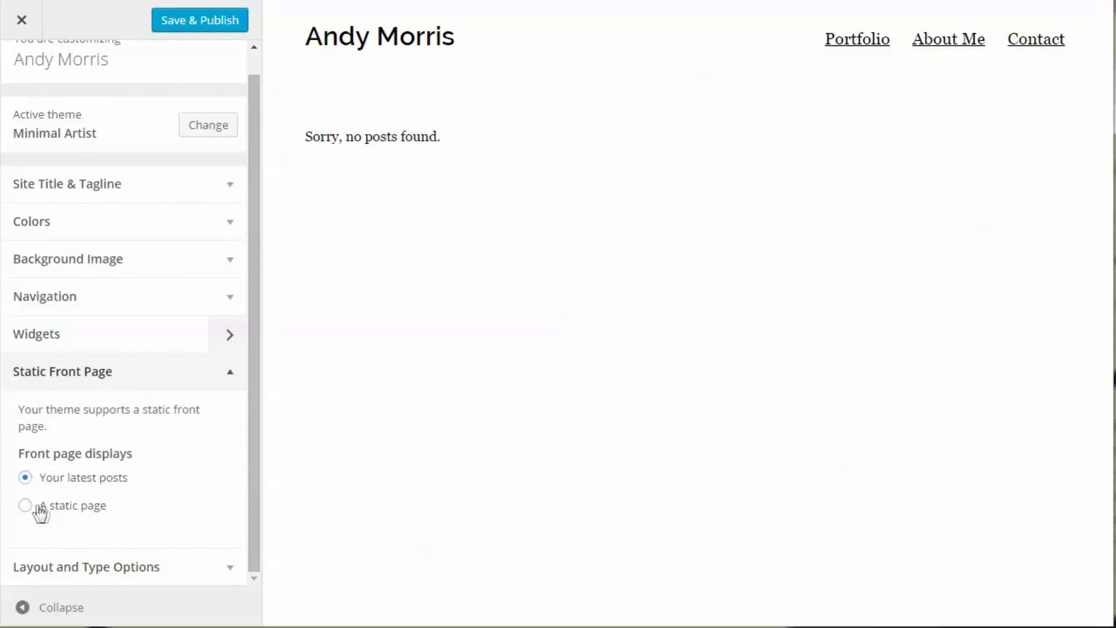
Set Portfolio as the static front page, save and publish, and exit the customizer.
left_click(26, 506)
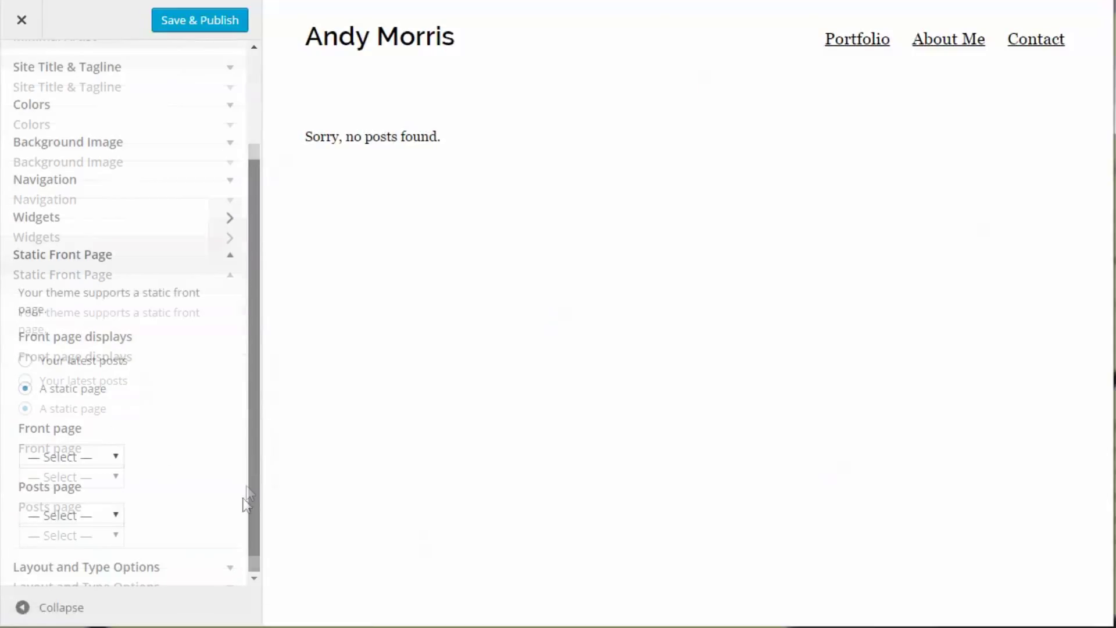
left_click(70, 456)
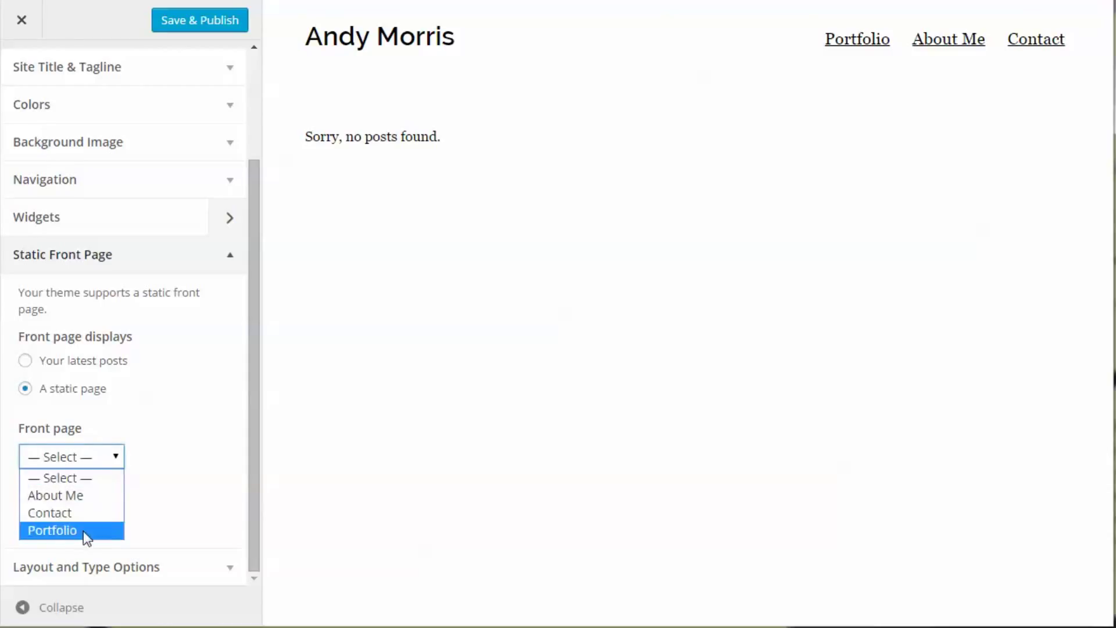
left_click(52, 531)
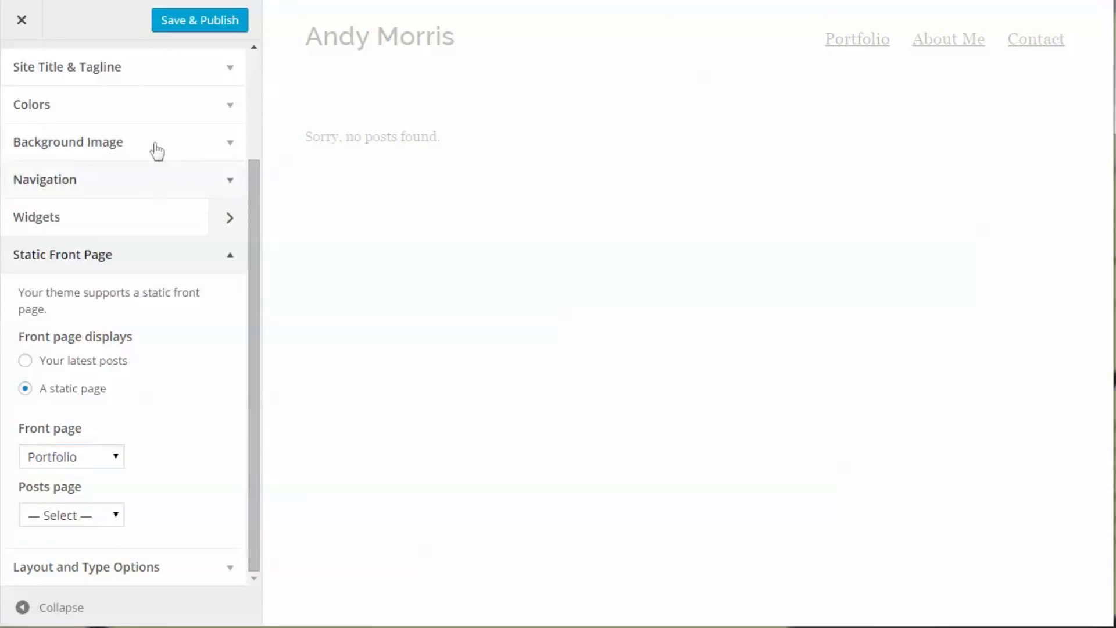
left_click(199, 20)
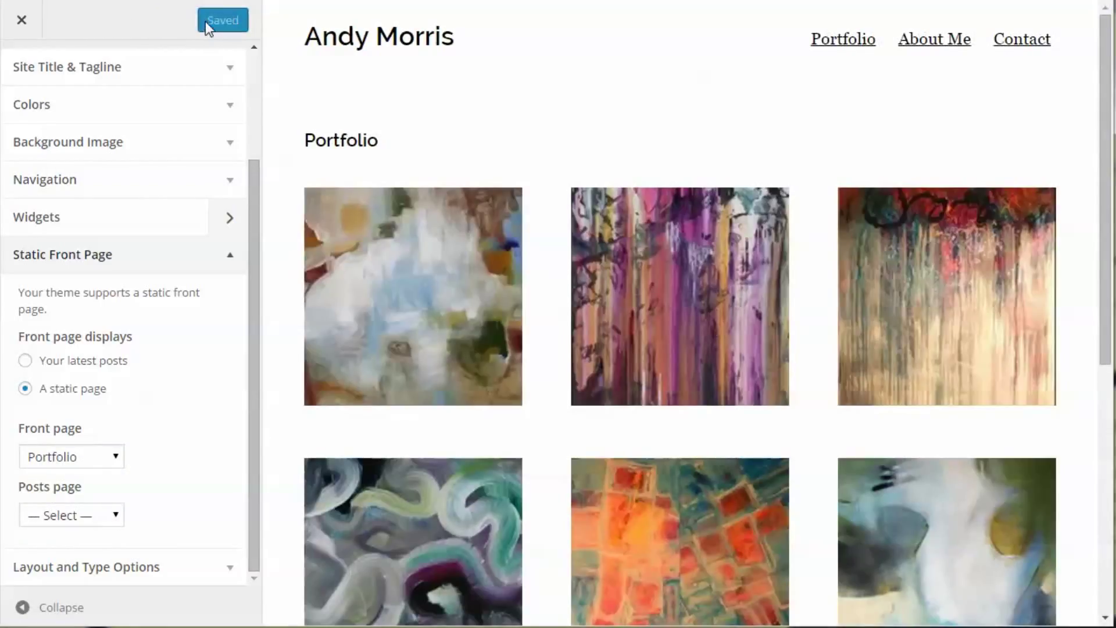
left_click(21, 19)
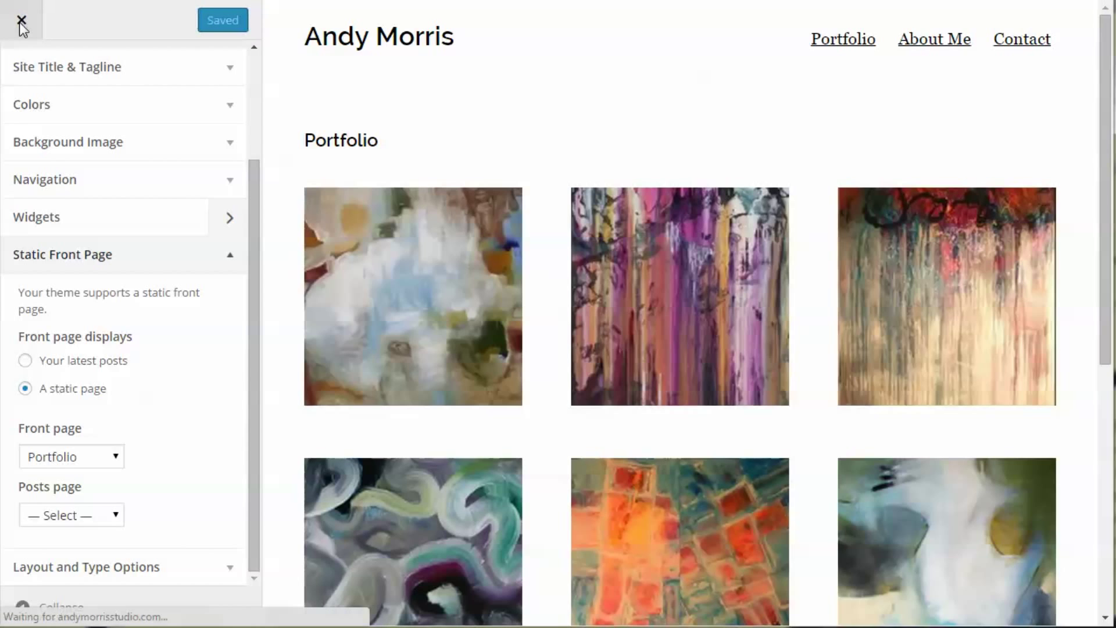
left_click(21, 19)
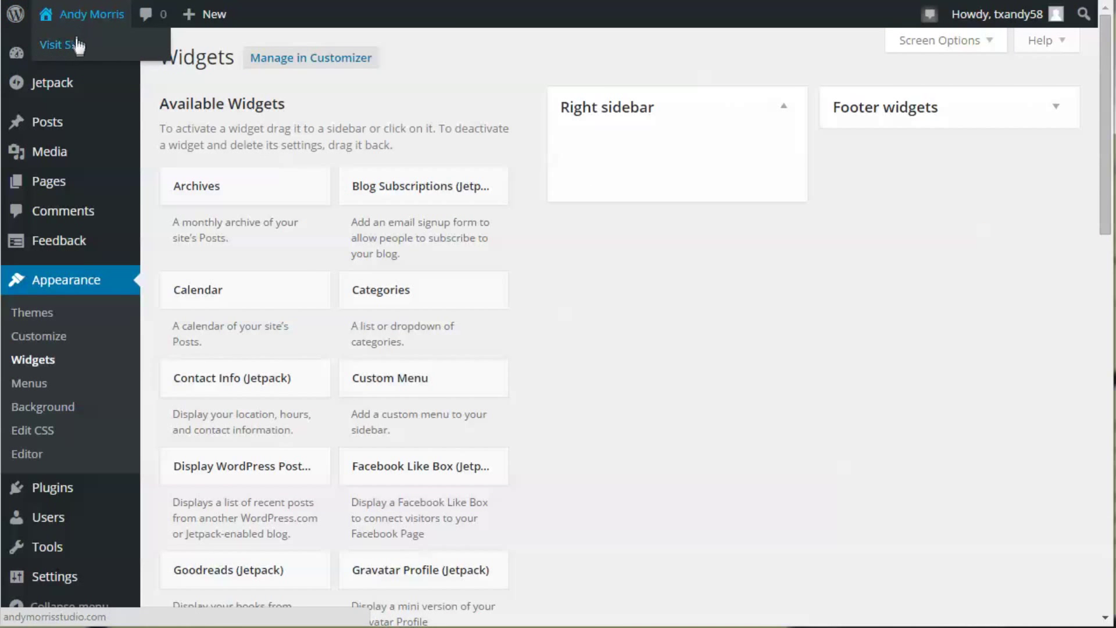
Visit the live site and browse About Me, Contact and back to Portfolio via the header menu.
left_click(61, 44)
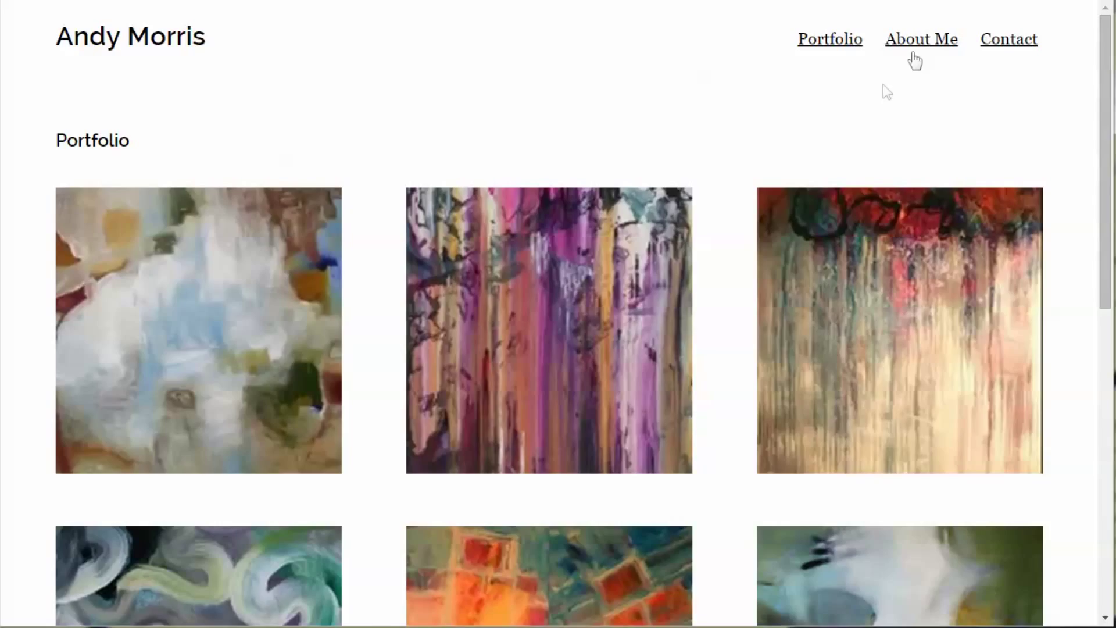
left_click(921, 40)
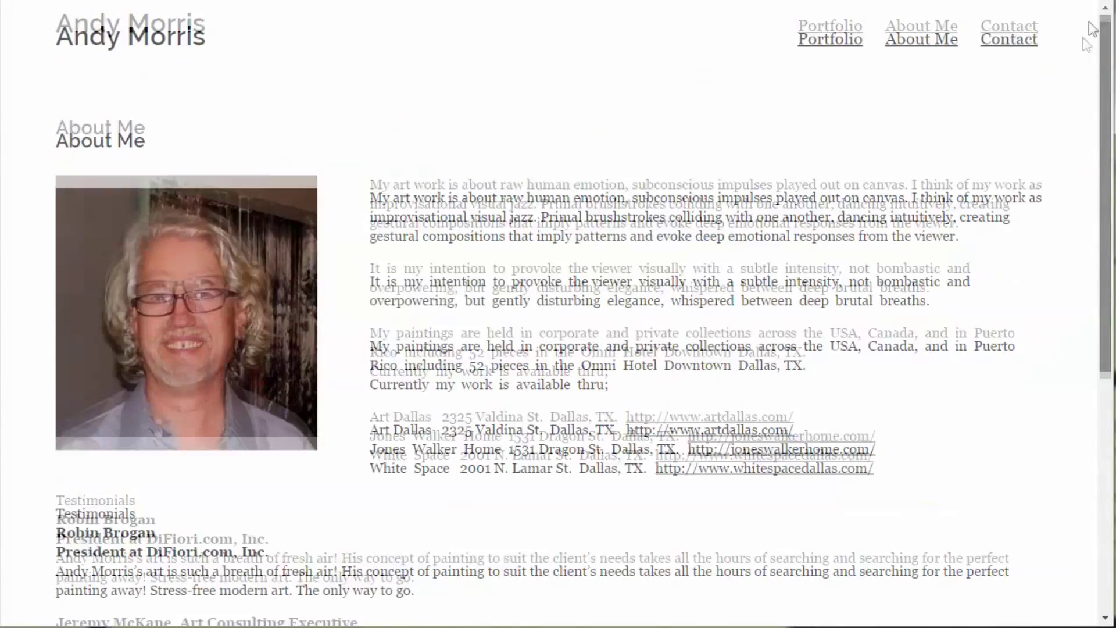
left_click(1009, 40)
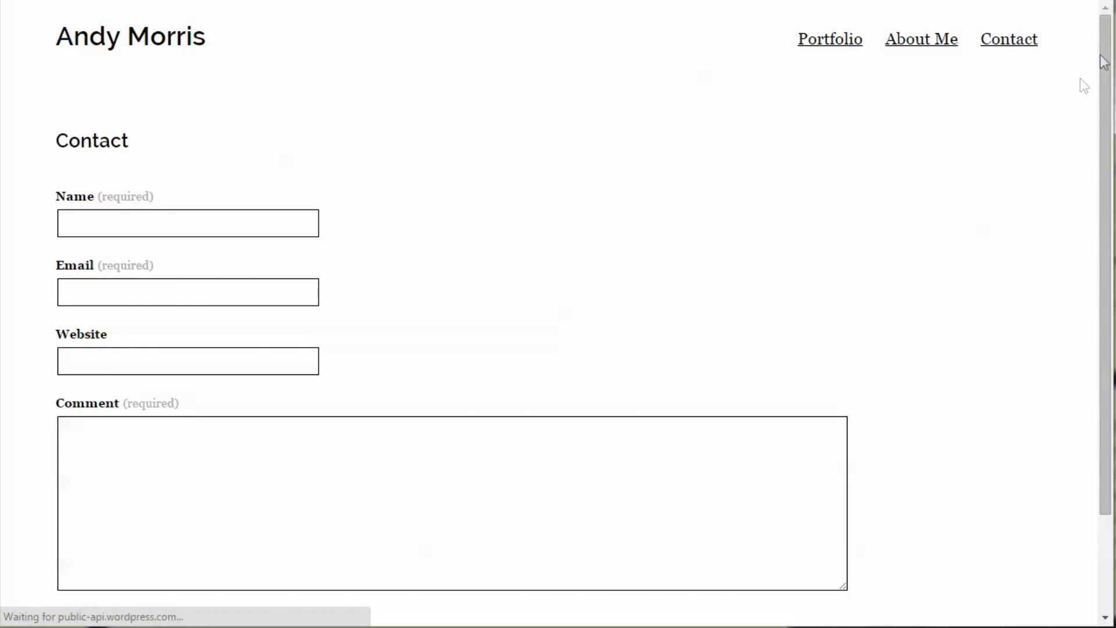
mouse_move(830, 39)
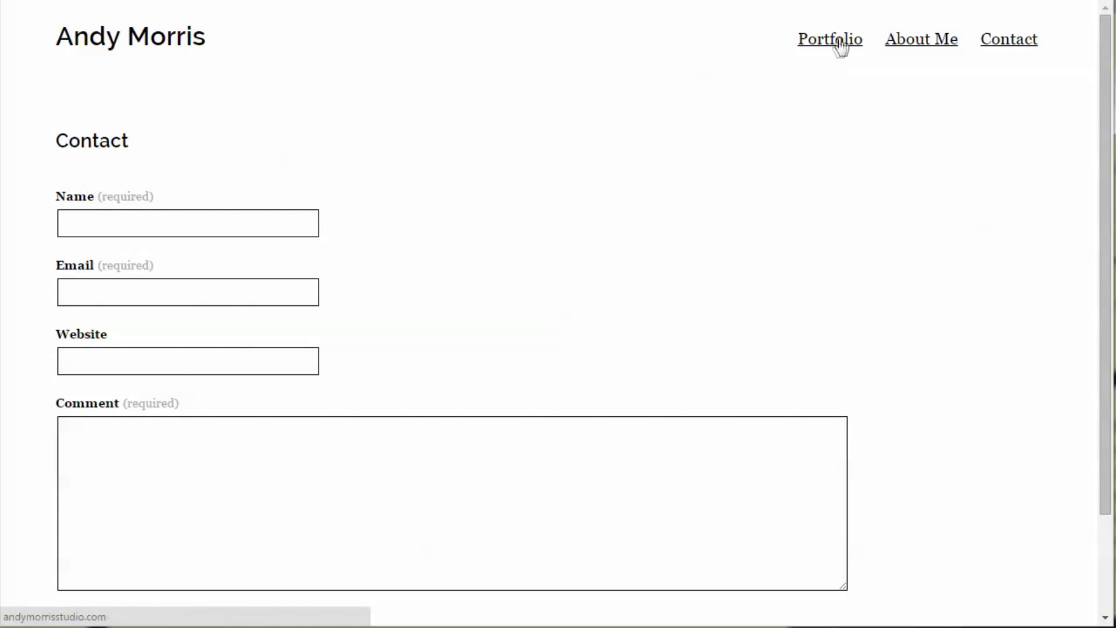
left_click(829, 39)
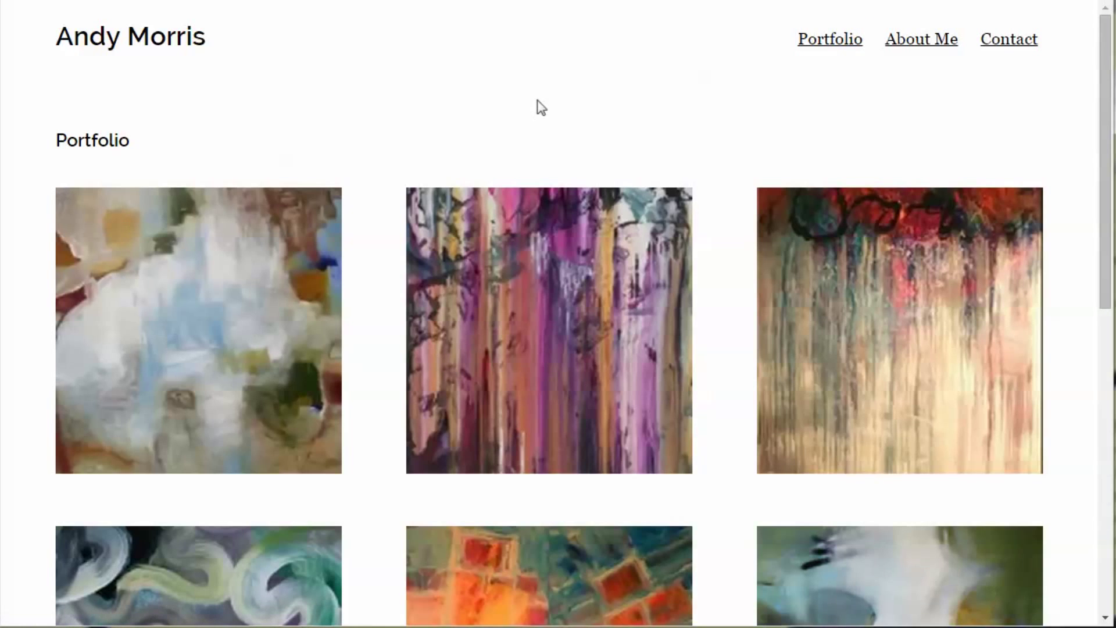
mouse_move(478, 117)
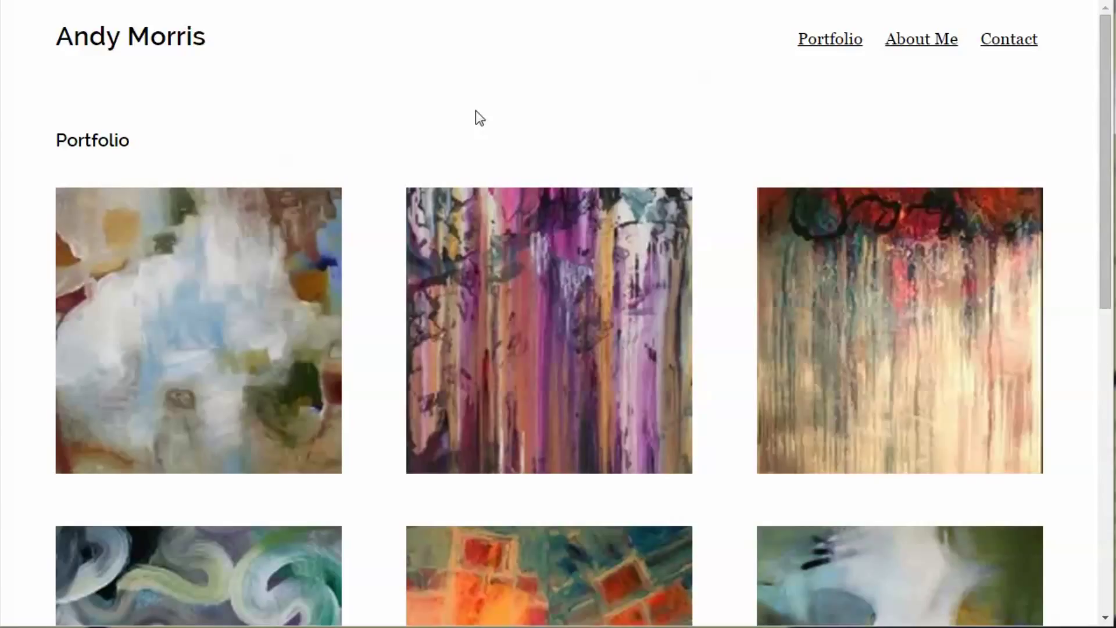